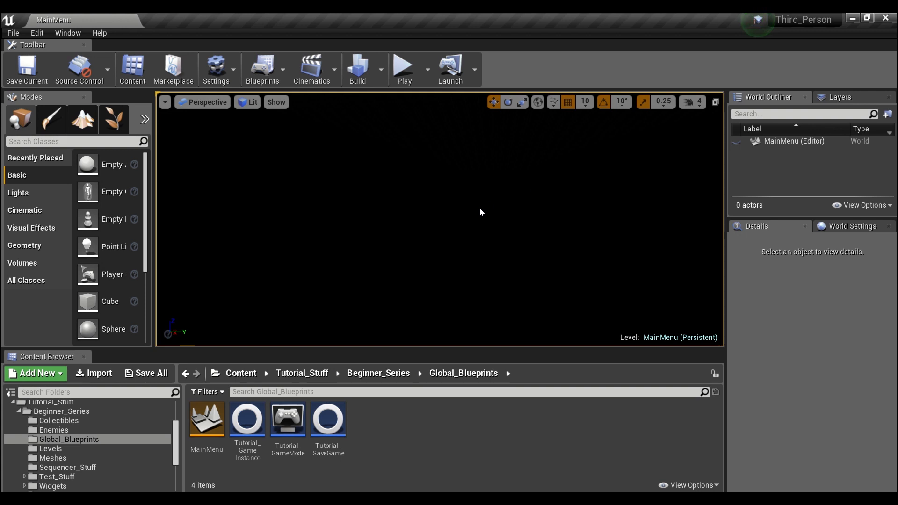
{"action": "mouse_move", "coordinate": [455, 211]}
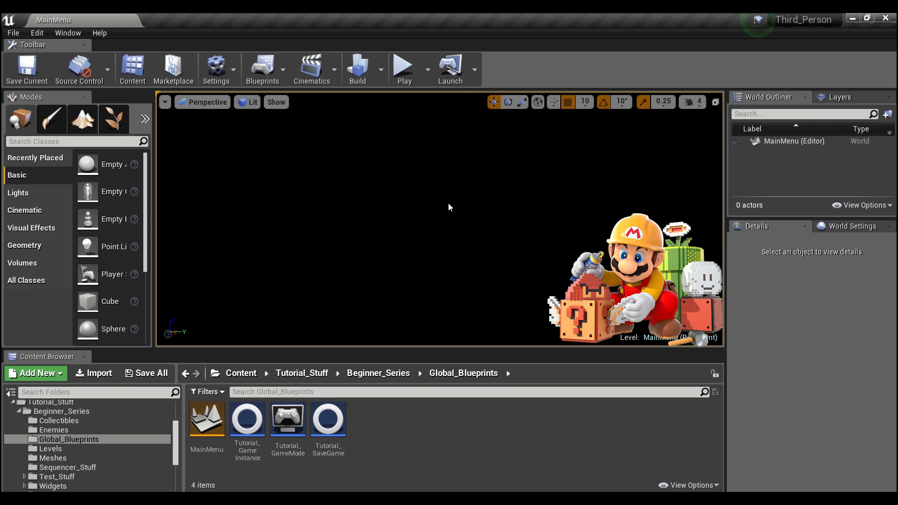
{"action": "mouse_move", "coordinate": [462, 213]}
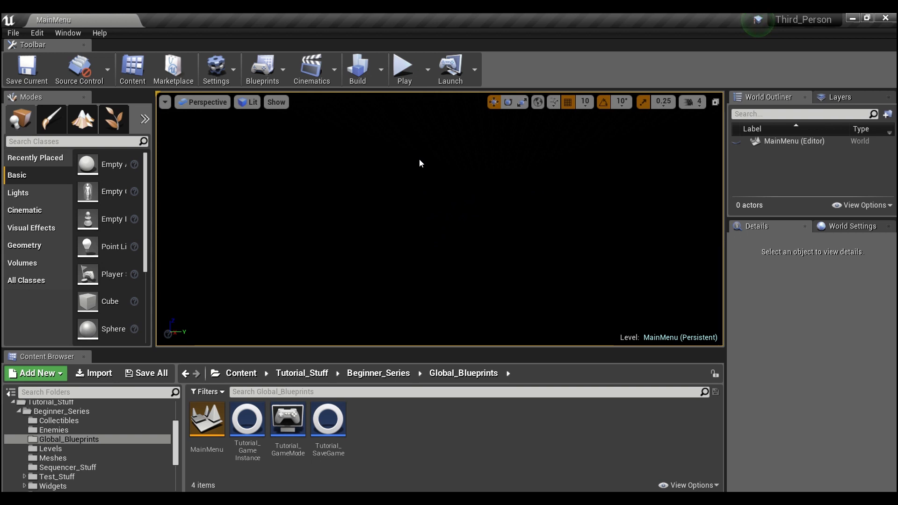
{"action": "mouse_move", "coordinate": [404, 68]}
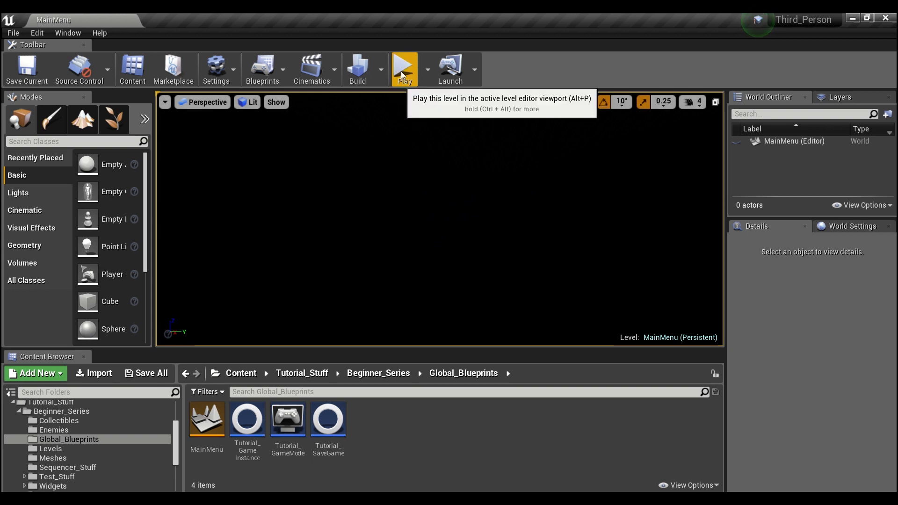
Step: Play the MainMenu level in the editor, restart it, and pause the running game
{"action": "left_click", "coordinate": [404, 66]}
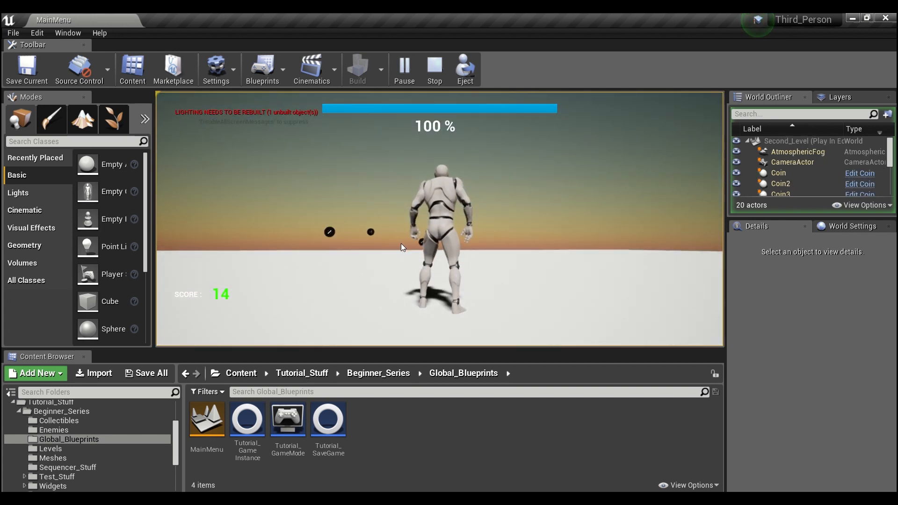
{"action": "left_click", "coordinate": [433, 67]}
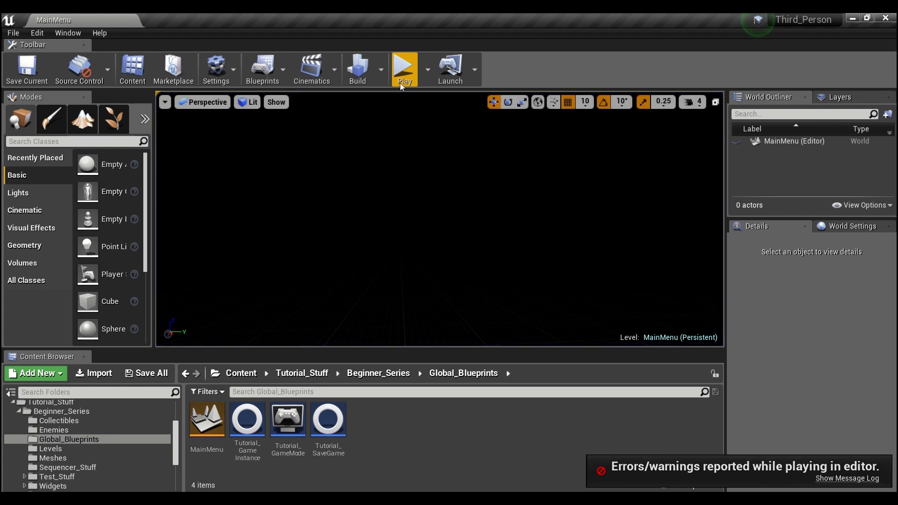
{"action": "mouse_move", "coordinate": [404, 68]}
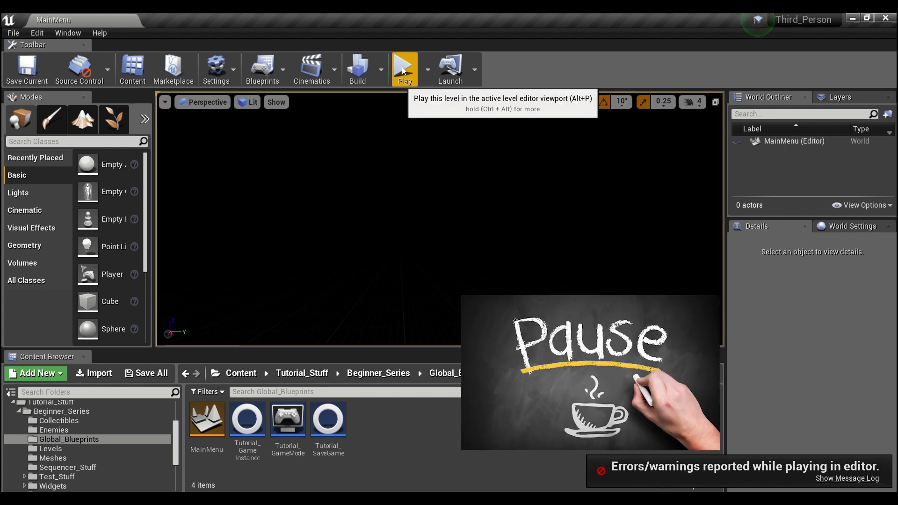
{"action": "left_click", "coordinate": [404, 65]}
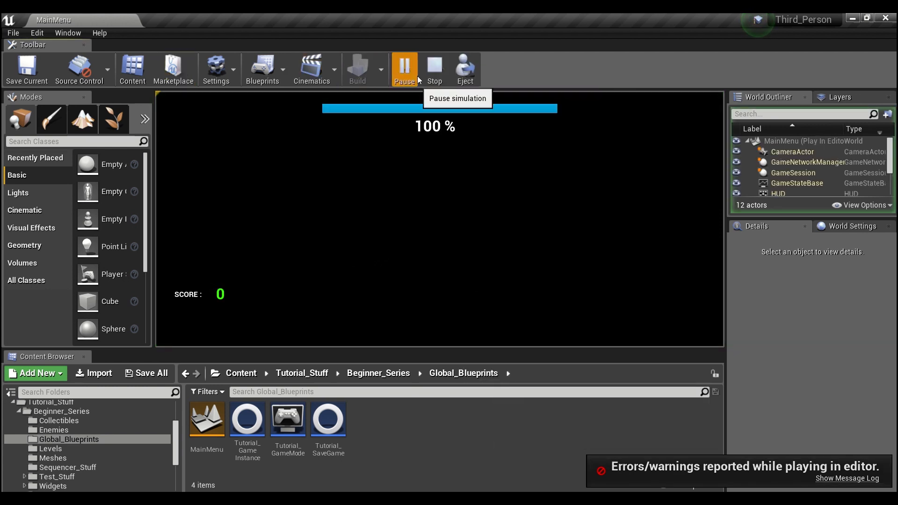
{"action": "left_click", "coordinate": [404, 66]}
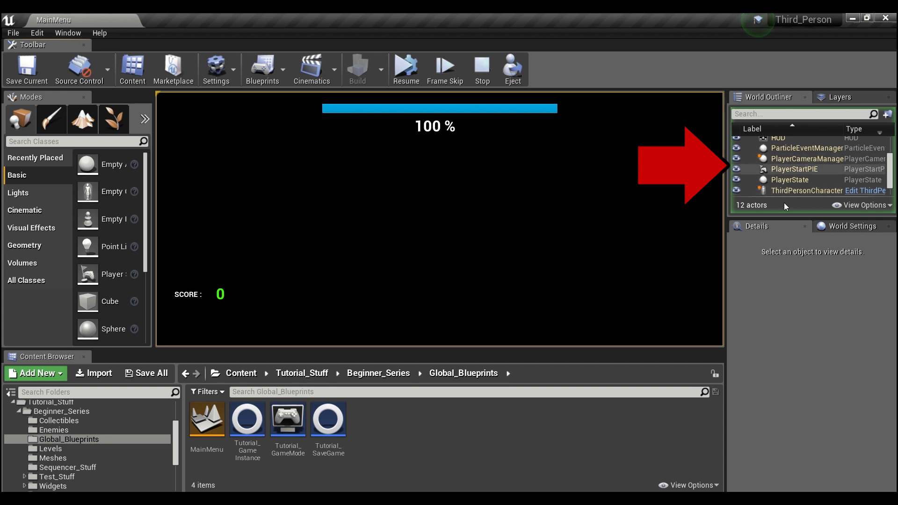
Step: Select the spawned ThirdPersonCharacter in the World Outliner to show its details
{"action": "scroll", "scroll_direction": "down", "scroll_amount": 3}
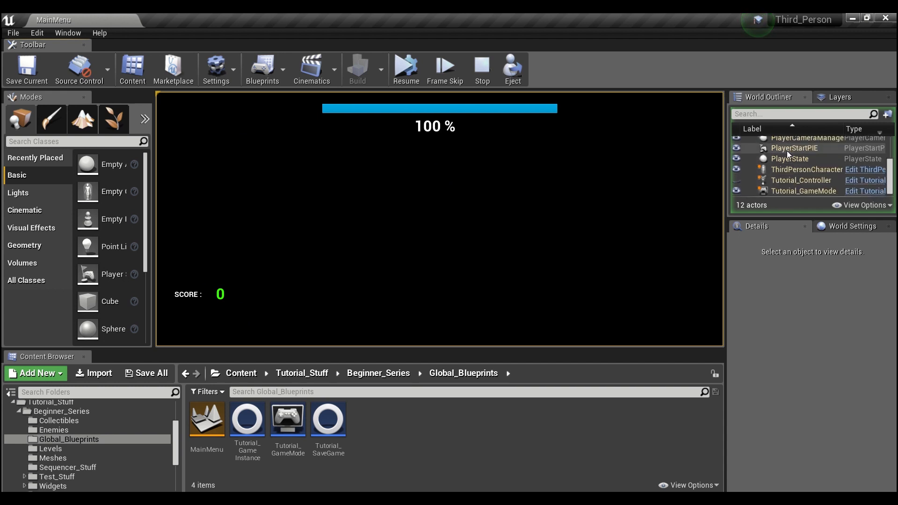
{"action": "left_click", "coordinate": [806, 169]}
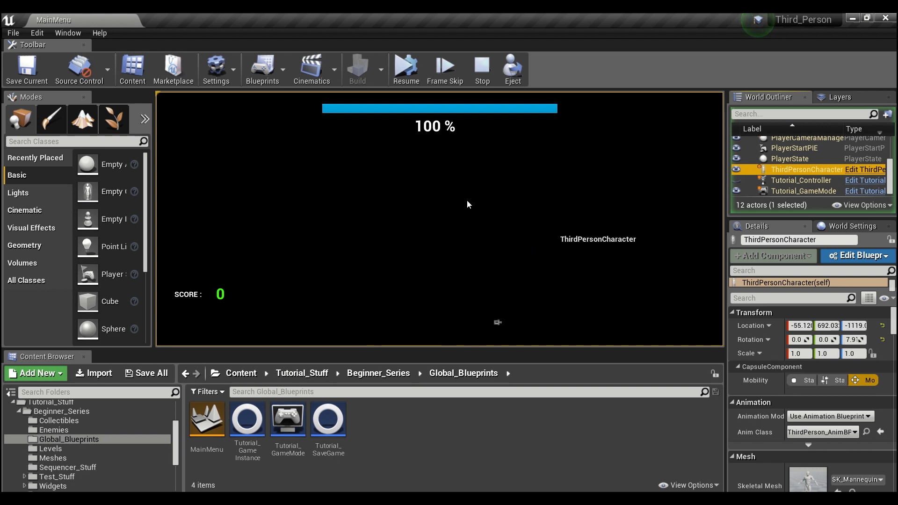
{"action": "mouse_move", "coordinate": [459, 202]}
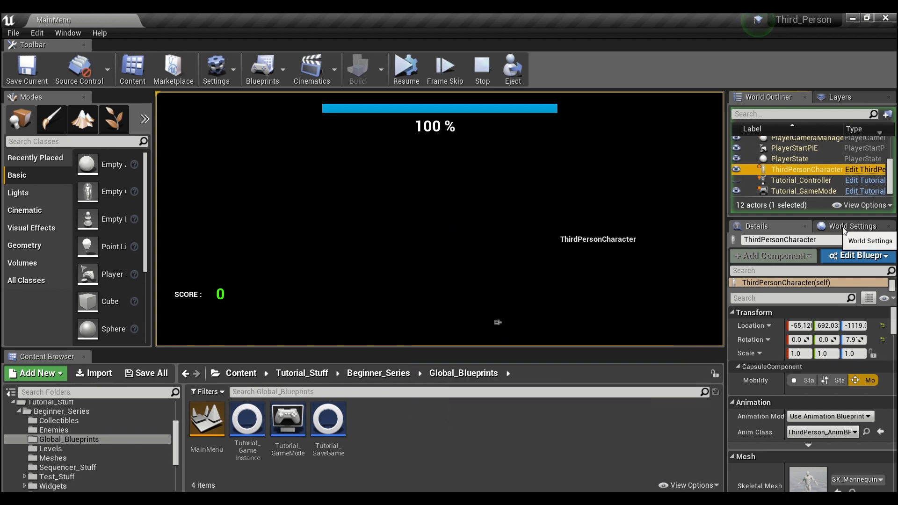
Step: Check World Settings shows GameMode Override as None, then stop play and leave the Settings menu
{"action": "left_click", "coordinate": [852, 225]}
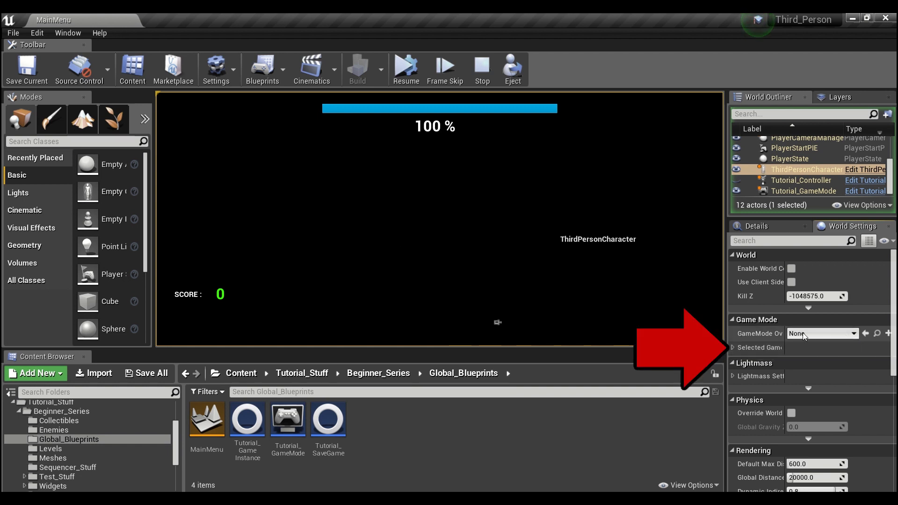
{"action": "left_click", "coordinate": [822, 333]}
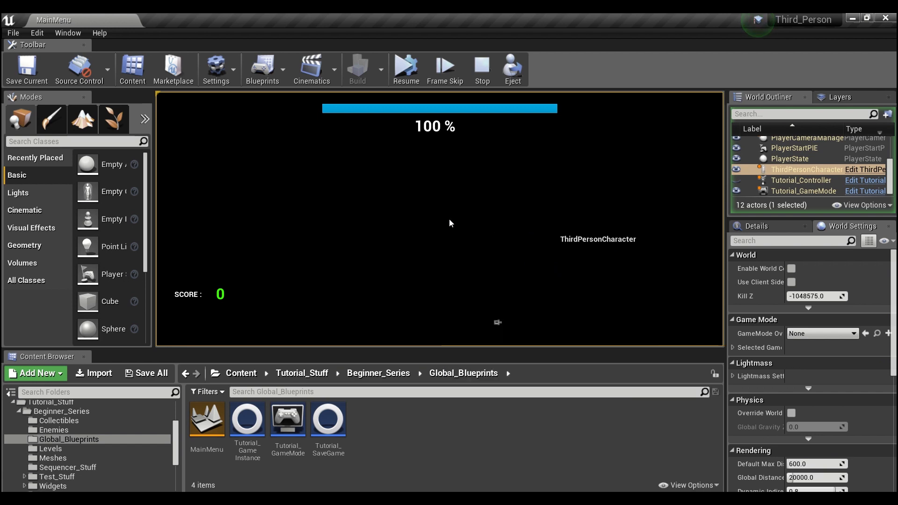
{"action": "left_click", "coordinate": [219, 68]}
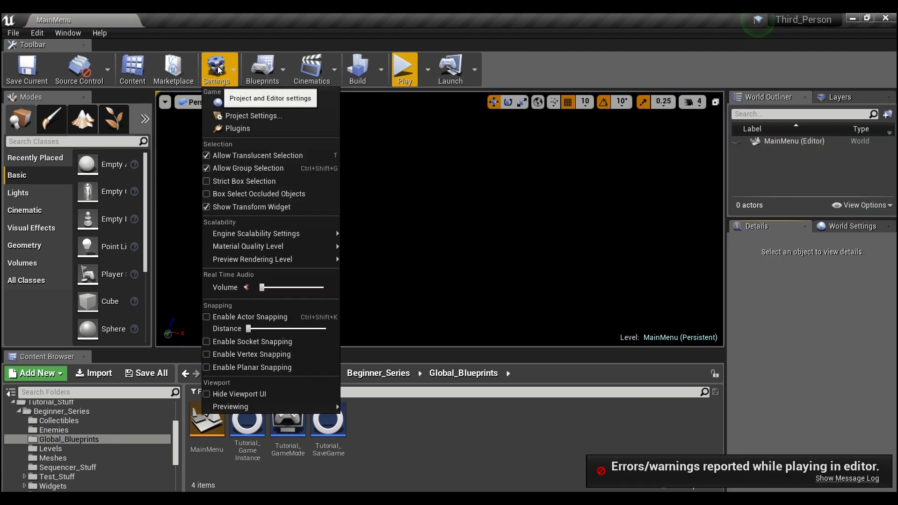
{"action": "left_click", "coordinate": [255, 116]}
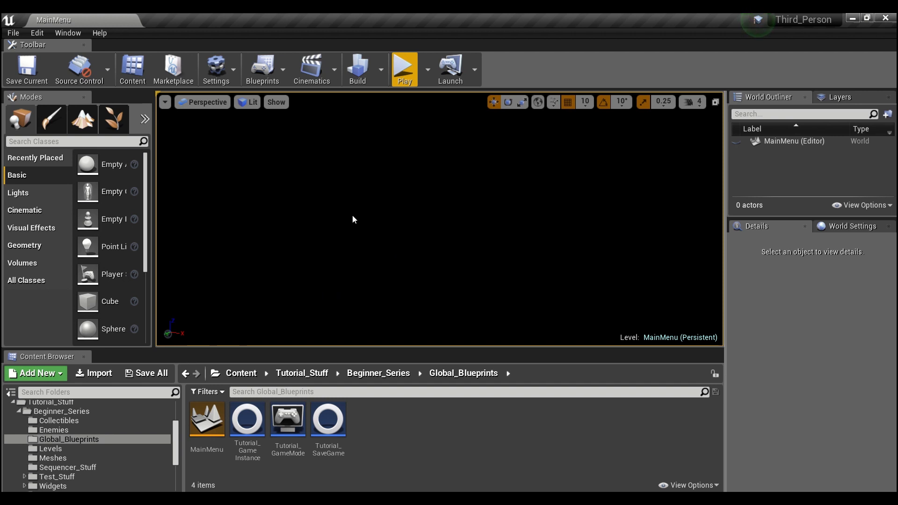
{"action": "mouse_move", "coordinate": [441, 401]}
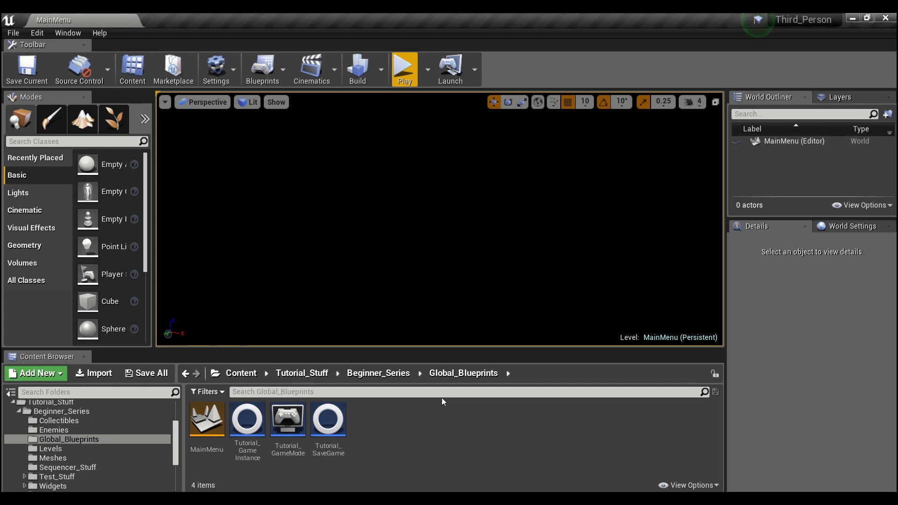
{"action": "mouse_move", "coordinate": [384, 417]}
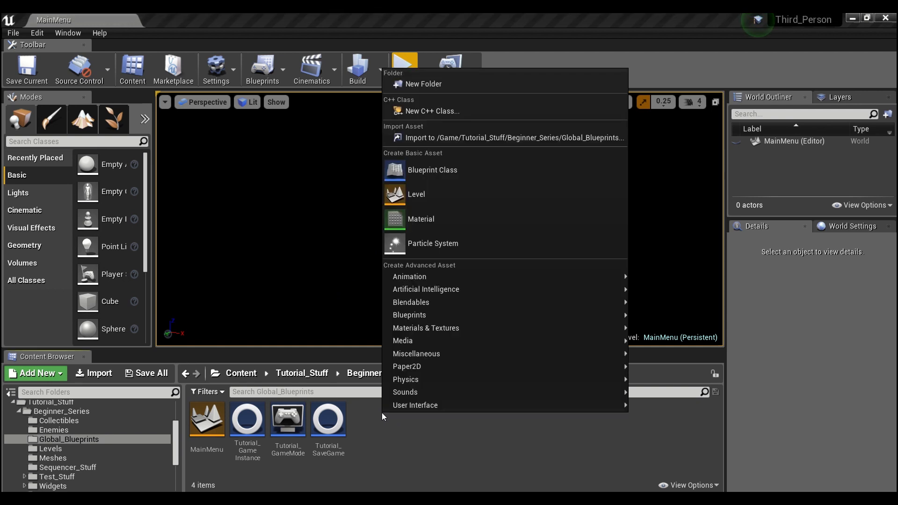
{"action": "mouse_move", "coordinate": [432, 170]}
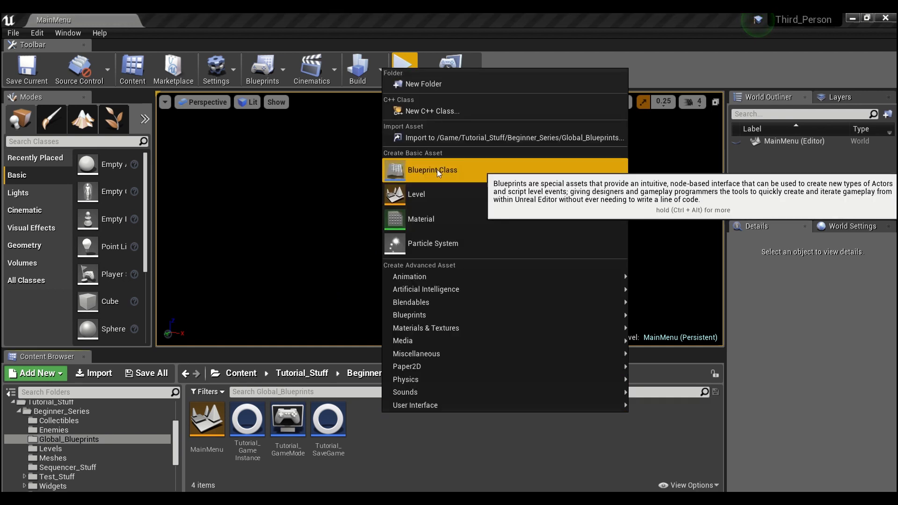
Step: Create a Game Mode Base blueprint named MenuGameMode and open it for editing
{"action": "left_click", "coordinate": [432, 170]}
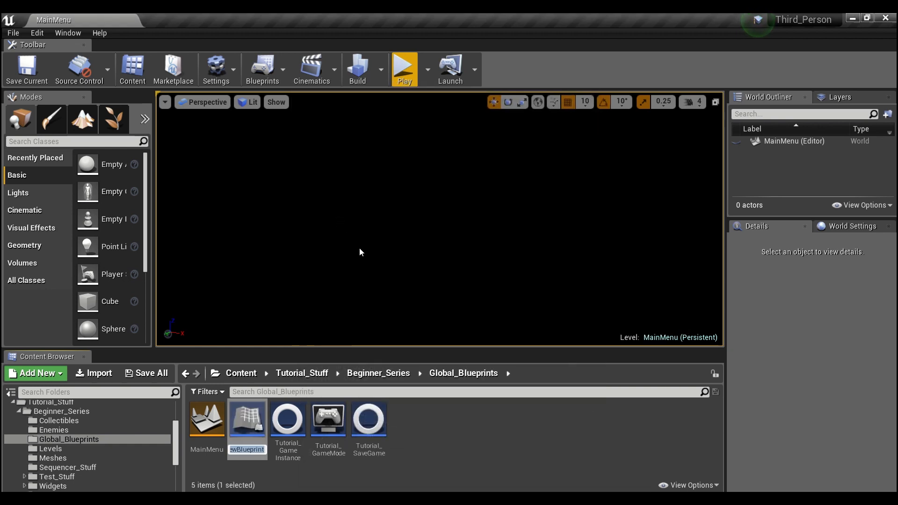
{"action": "type", "text": "enuGameMode"}
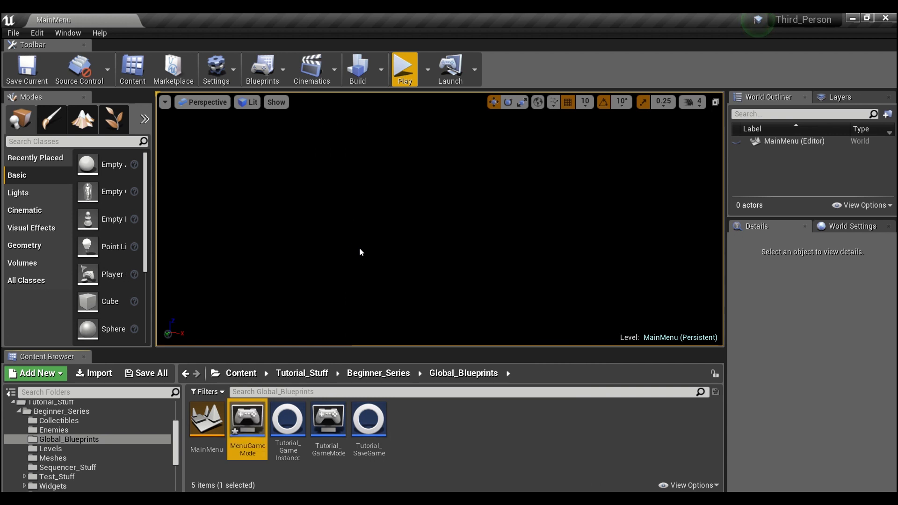
{"action": "double_click", "coordinate": [247, 419]}
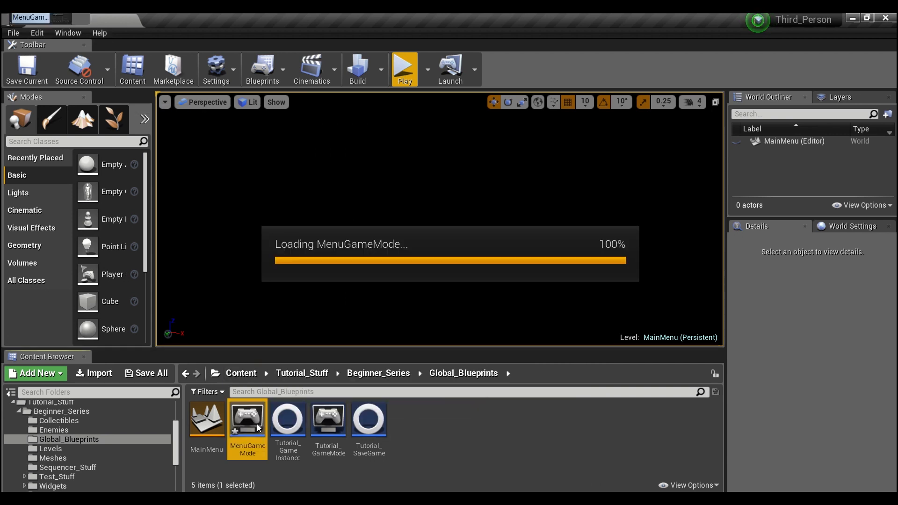
{"action": "double_click", "coordinate": [247, 417]}
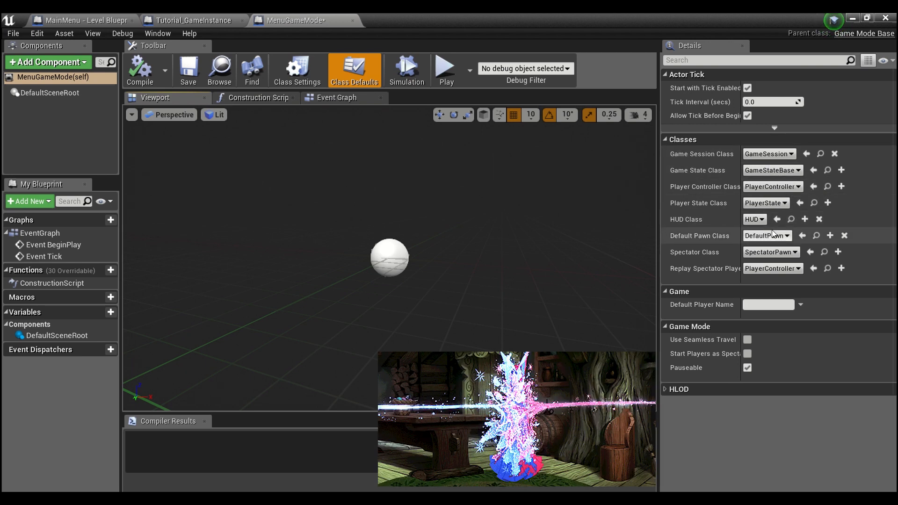
Step: Set MenuGameMode's Default Pawn Class and HUD Class to None
{"action": "left_click", "coordinate": [766, 235]}
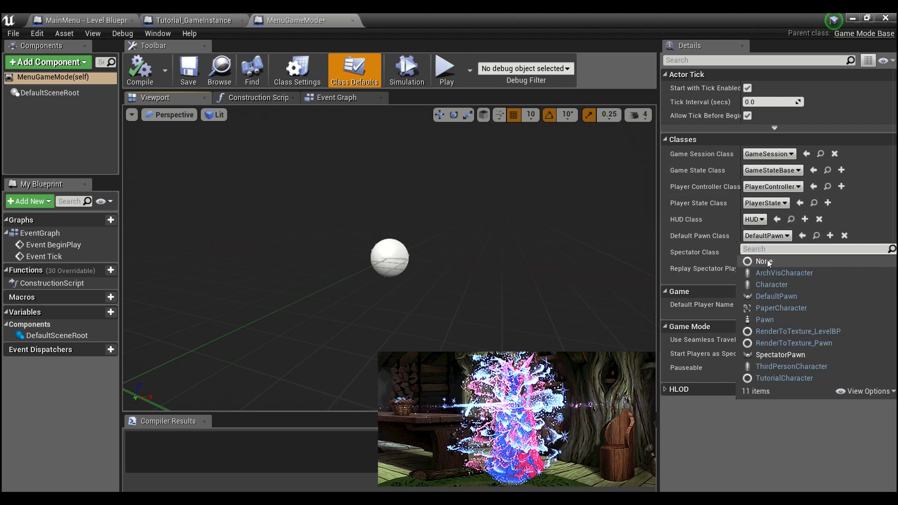
{"action": "left_click", "coordinate": [763, 261]}
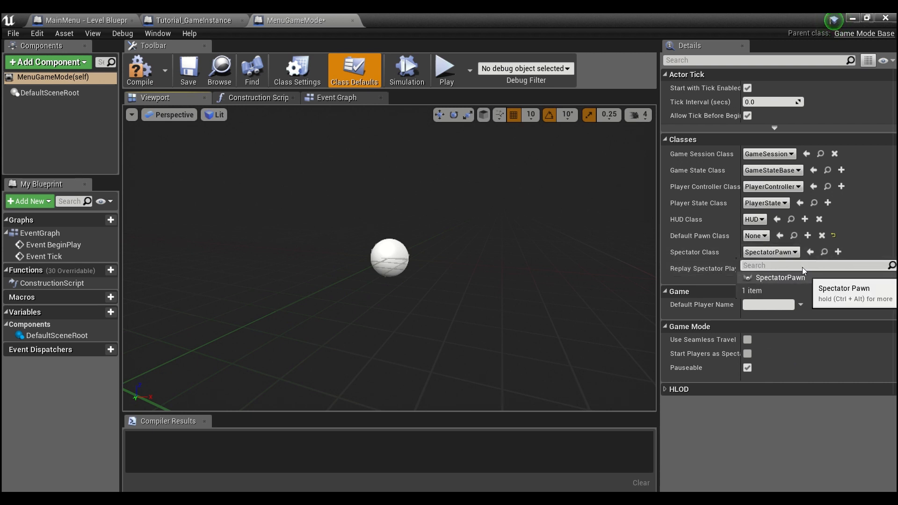
{"action": "left_click", "coordinate": [754, 219]}
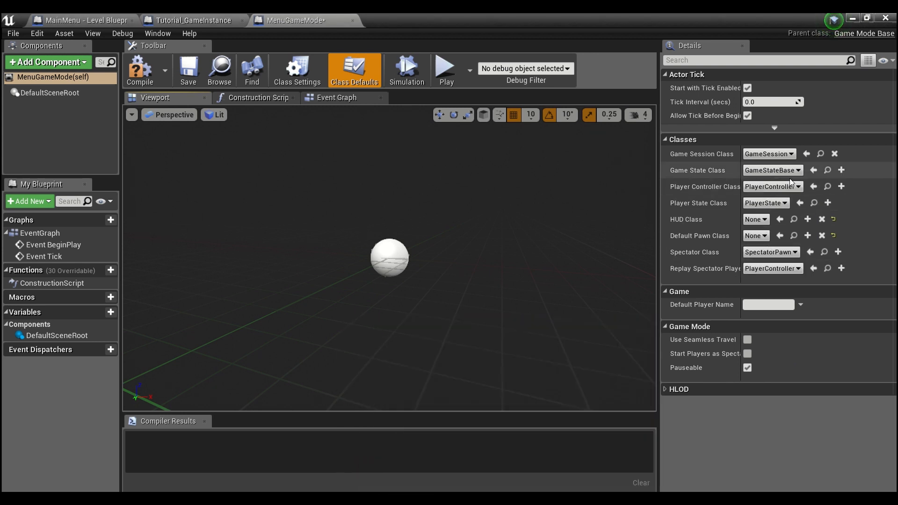
{"action": "left_click", "coordinate": [795, 186]}
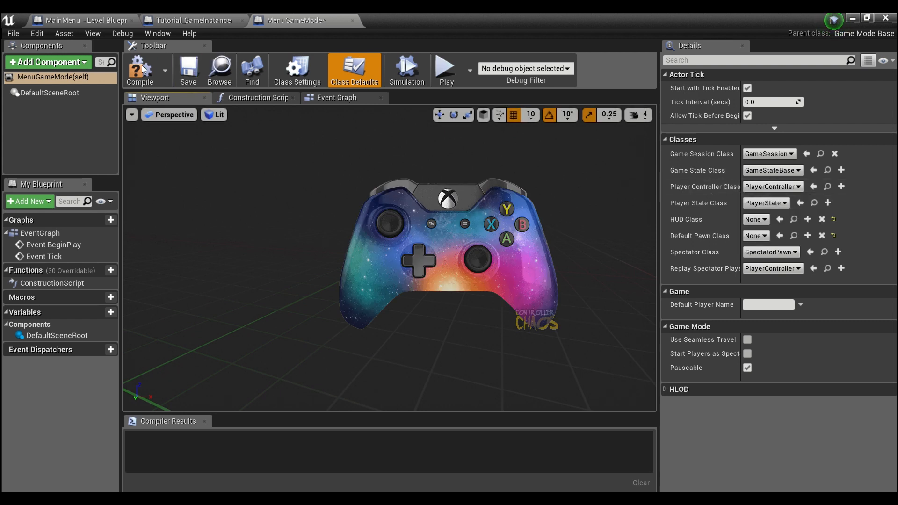
Step: Create a PlayerController blueprint named MenuController
{"action": "left_click", "coordinate": [139, 70]}
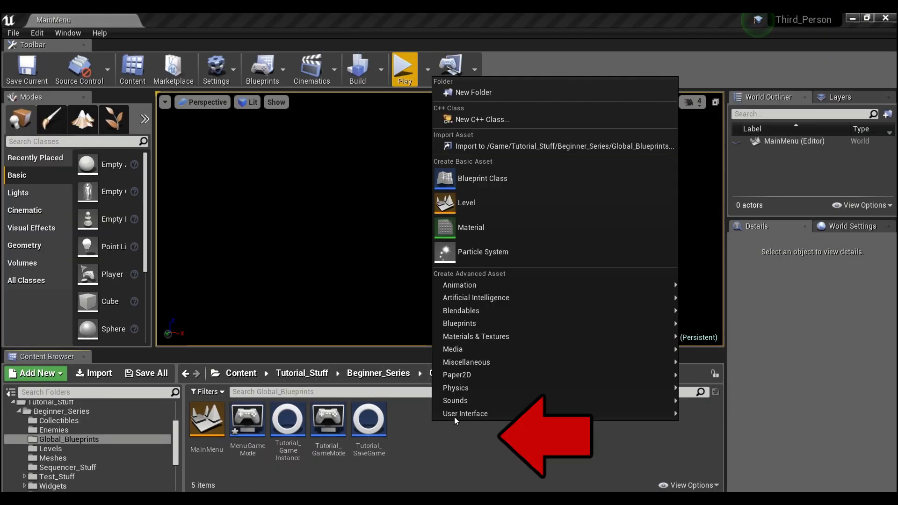
{"action": "left_click", "coordinate": [483, 178]}
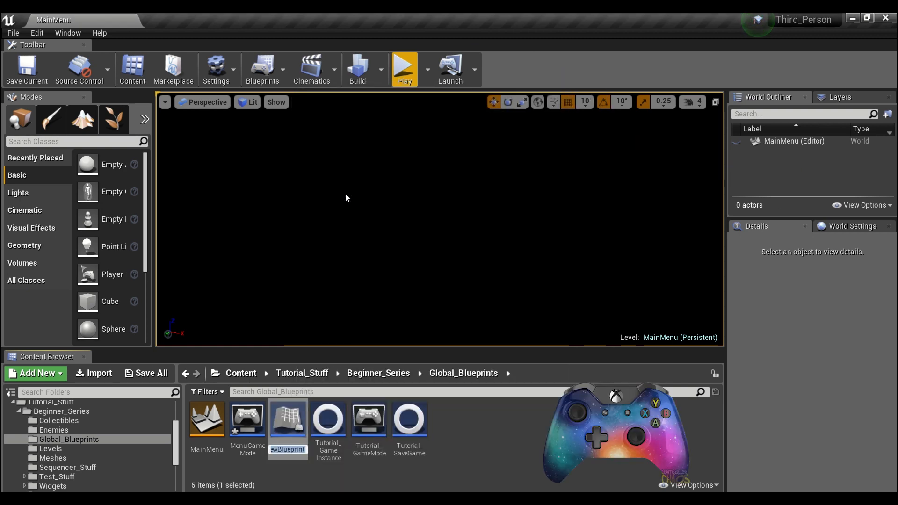
{"action": "type", "text": "nuController"}
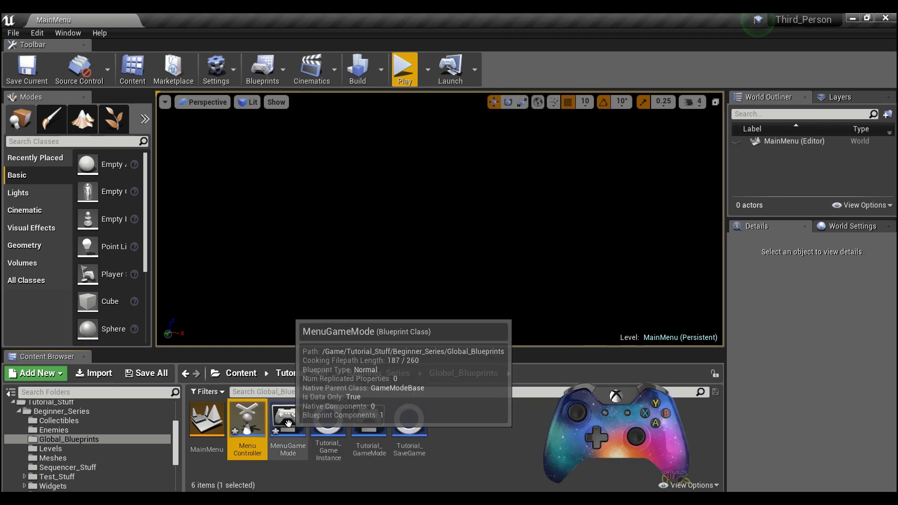
Step: Assign MenuController in MenuGameMode's classes and make MenuGameMode the level's GameMode Override
{"action": "double_click", "coordinate": [287, 418]}
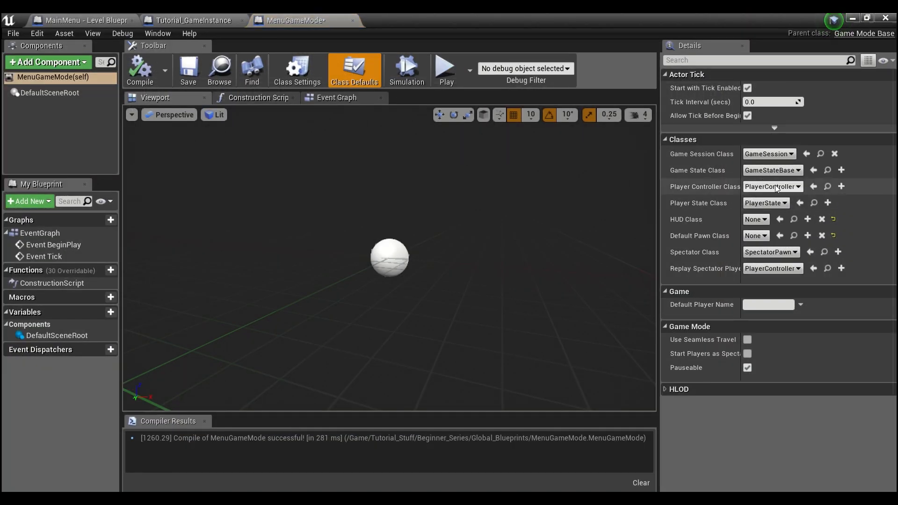
{"action": "left_click", "coordinate": [772, 186]}
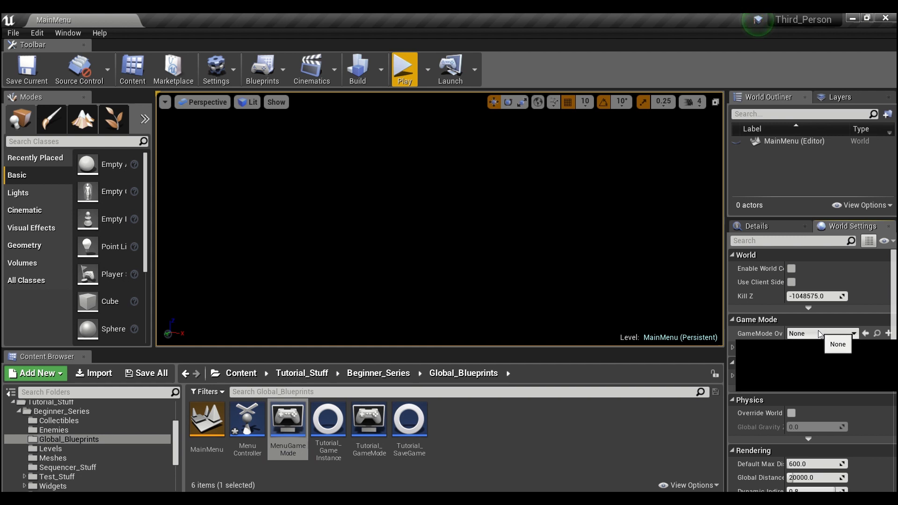
{"action": "left_click", "coordinate": [821, 333]}
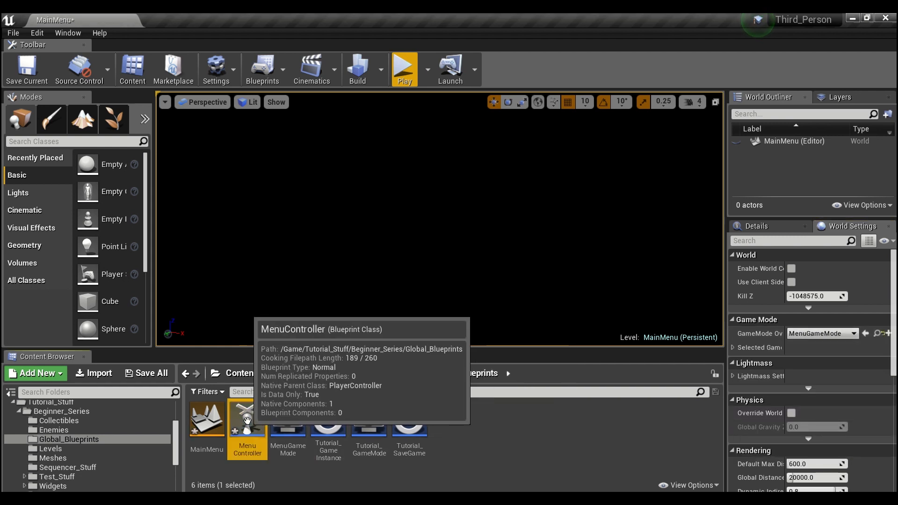
Step: Enable Show Mouse Cursor in MenuController and compile the blueprint
{"action": "double_click", "coordinate": [247, 418]}
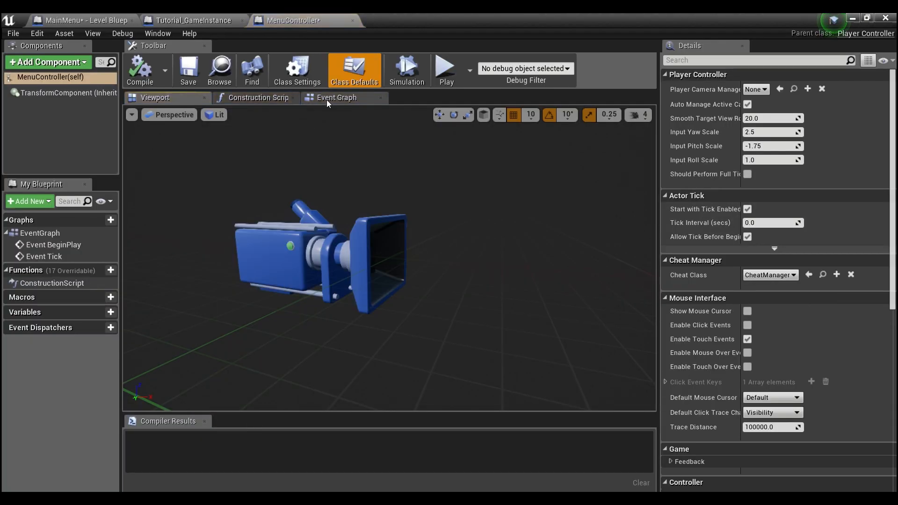
{"action": "left_click", "coordinate": [336, 98]}
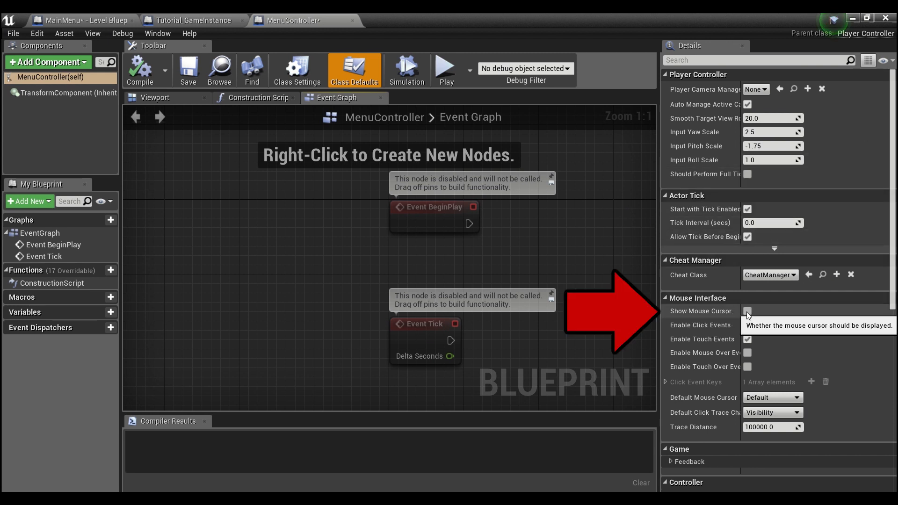
{"action": "left_click", "coordinate": [747, 311]}
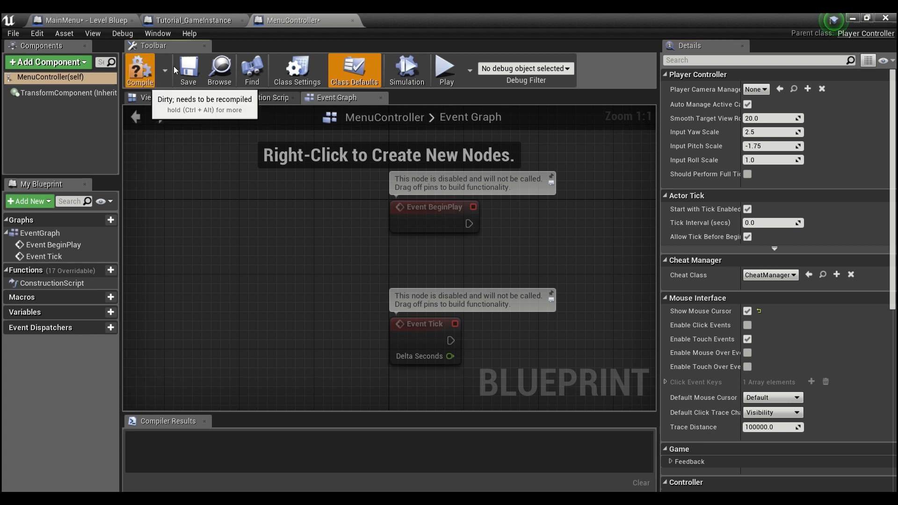
{"action": "left_click", "coordinate": [191, 19]}
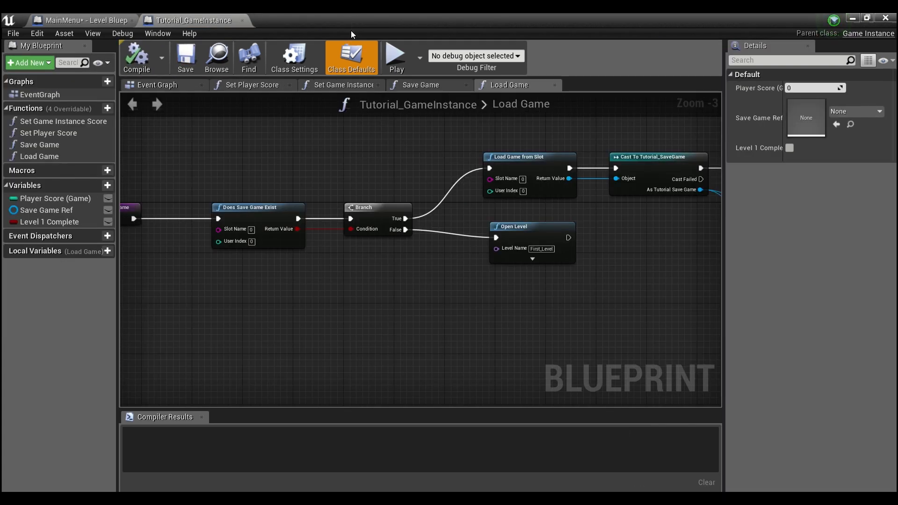
Step: Test-play the level and stop to return to the MainMenu editor
{"action": "left_click", "coordinate": [395, 57]}
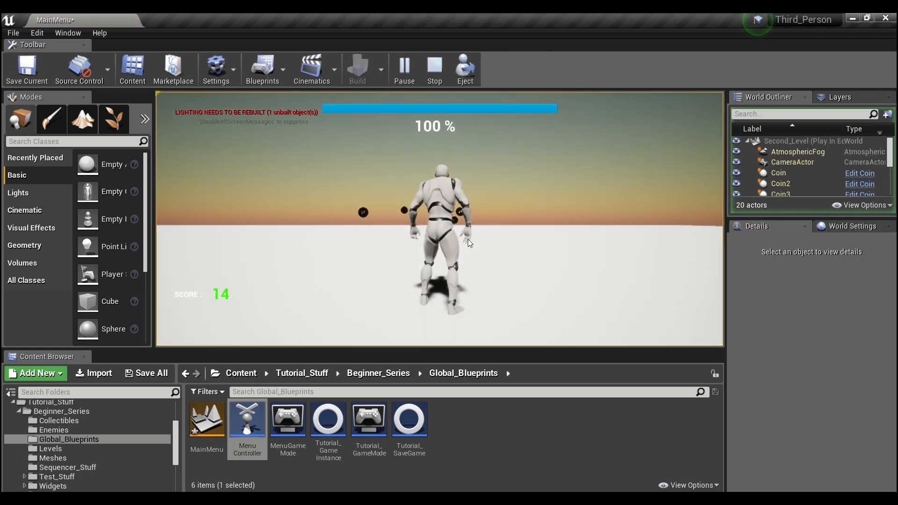
{"action": "left_click", "coordinate": [434, 69]}
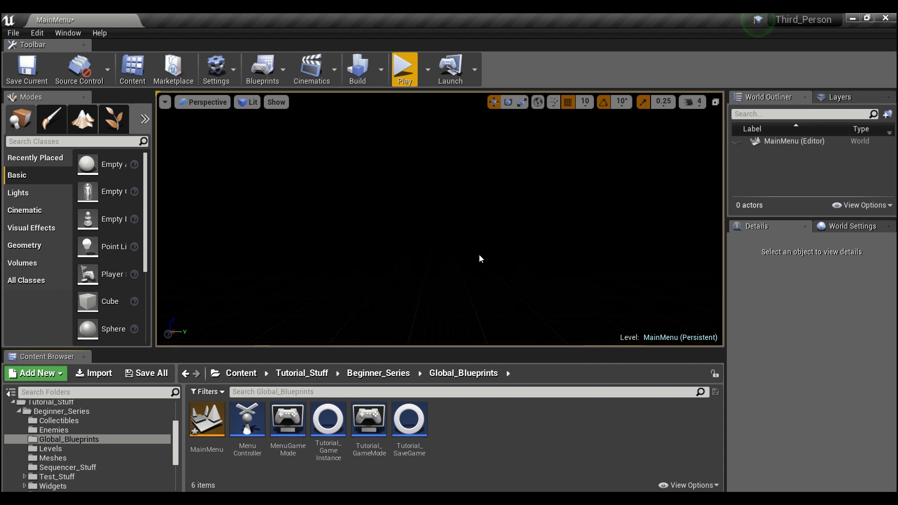
{"action": "left_click", "coordinate": [261, 68]}
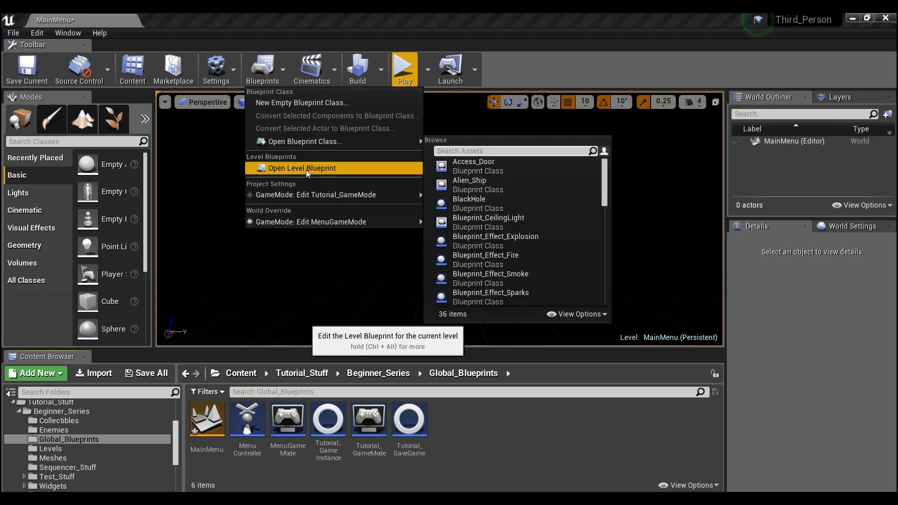
{"action": "left_click", "coordinate": [302, 167]}
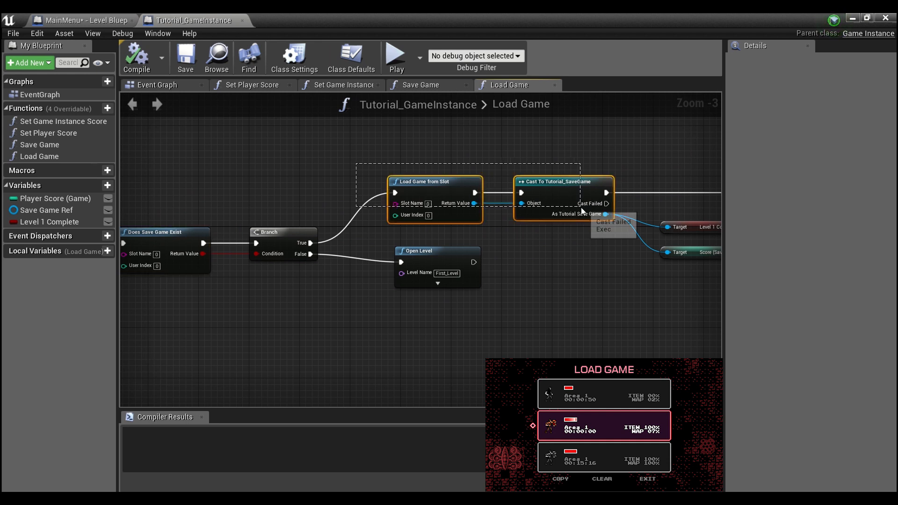
{"action": "left_click", "coordinate": [354, 317]}
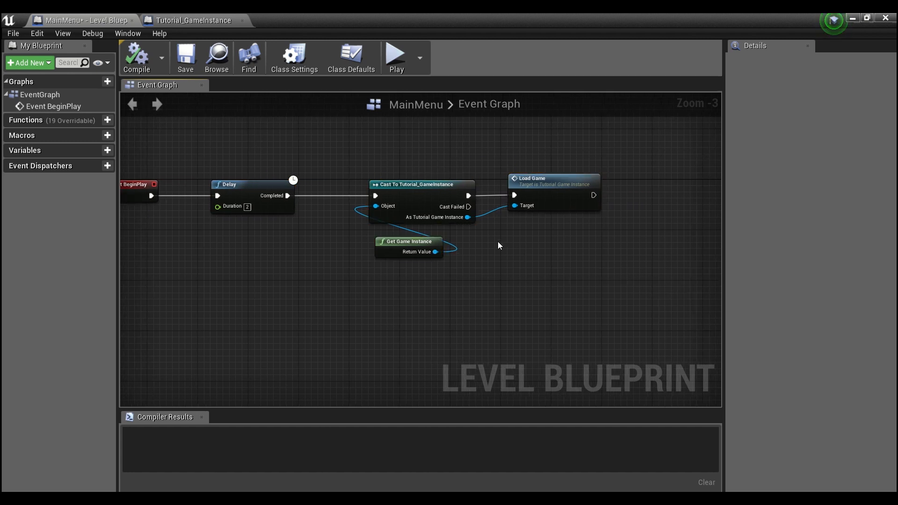
{"action": "mouse_move", "coordinate": [376, 229]}
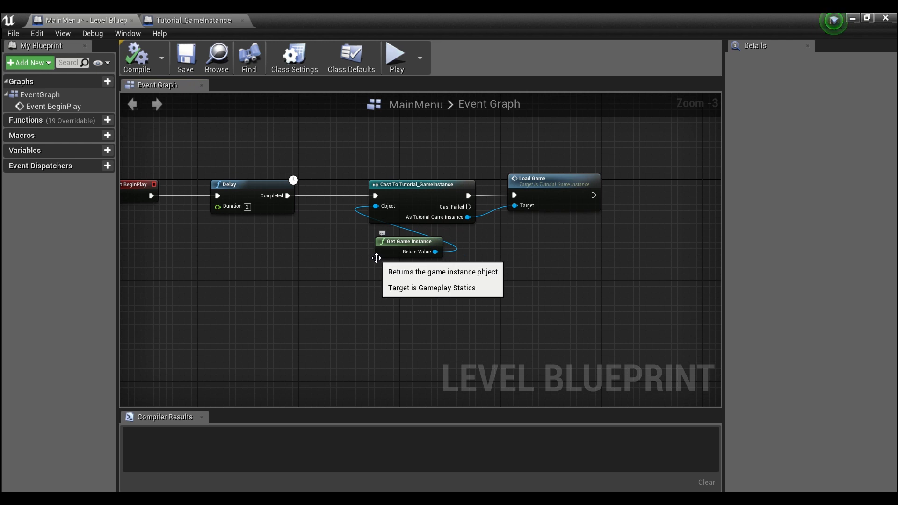
{"action": "mouse_move", "coordinate": [365, 267]}
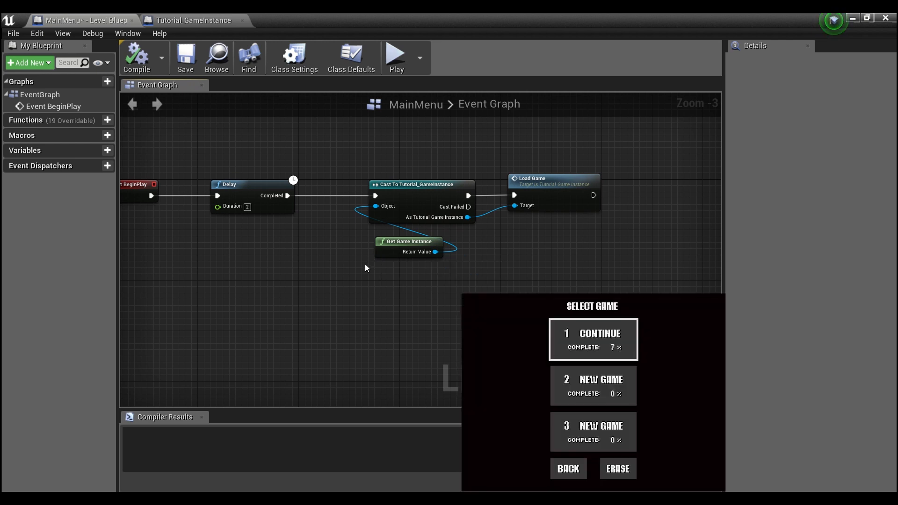
{"action": "mouse_move", "coordinate": [380, 269]}
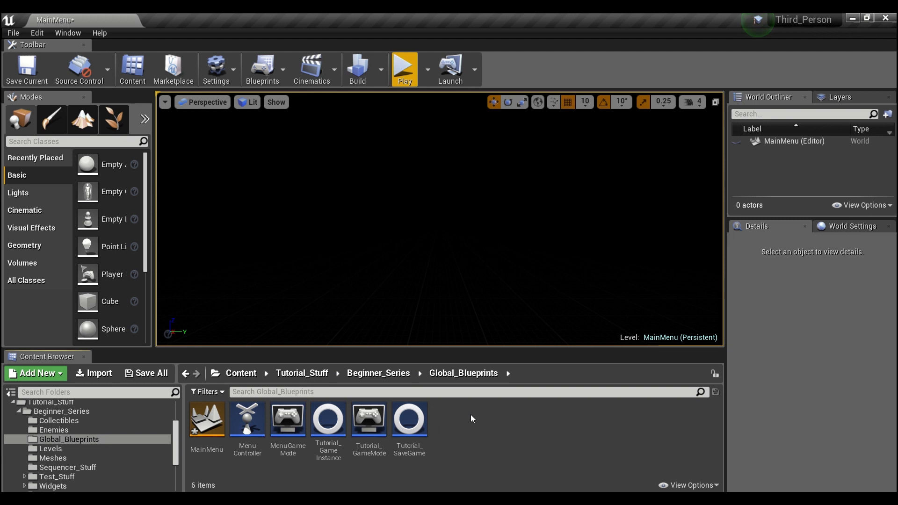
Step: Add a new Widget Blueprint named MainMenuWidget under User Interface assets
{"action": "left_click", "coordinate": [35, 373]}
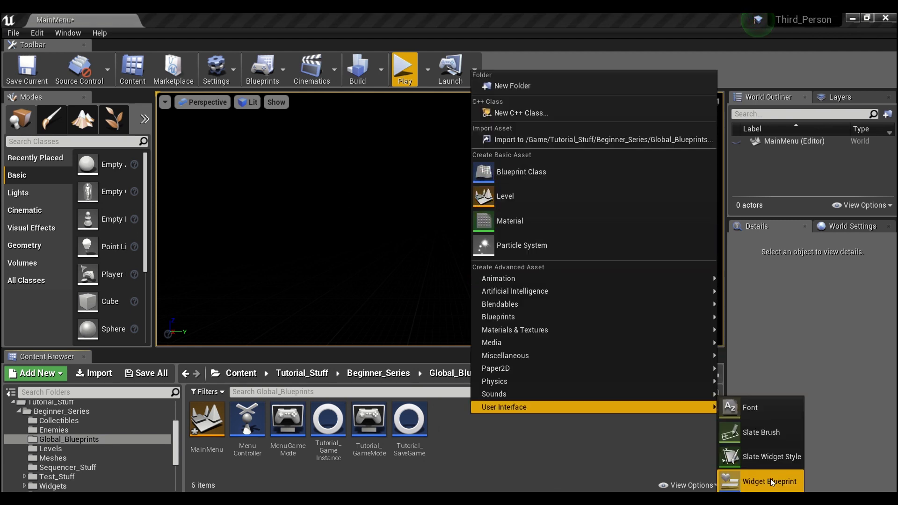
{"action": "left_click", "coordinate": [768, 480]}
{"action": "type", "text": "MainMenuWidget"}
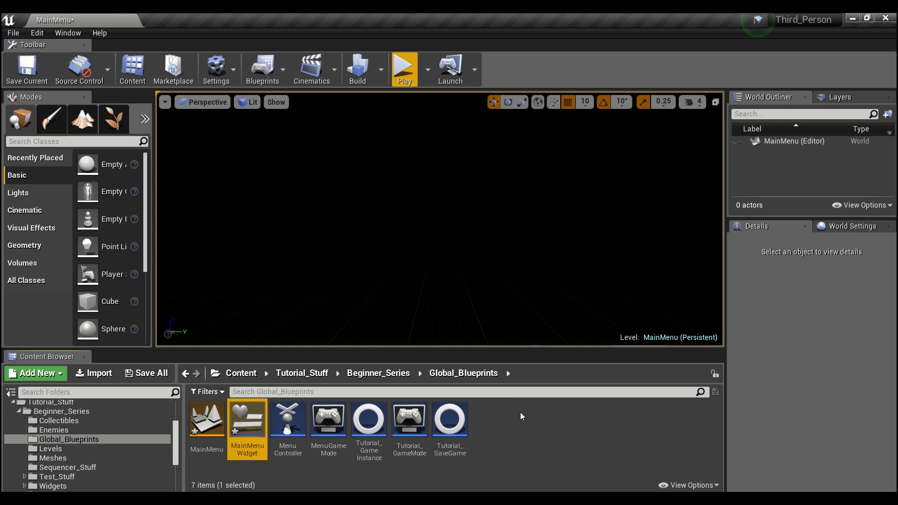
{"action": "mouse_move", "coordinate": [247, 423]}
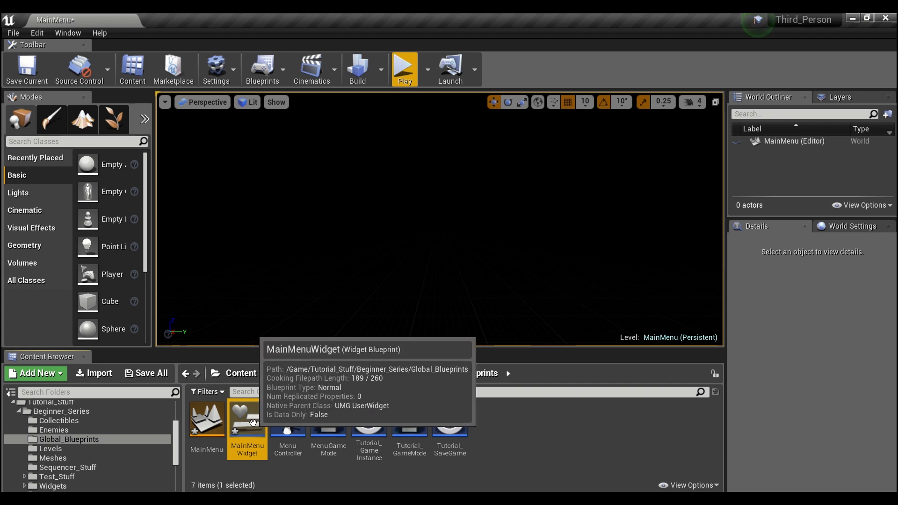
Step: Place a Vertical Box in the middle of the MainMenuWidget canvas
{"action": "double_click", "coordinate": [247, 418]}
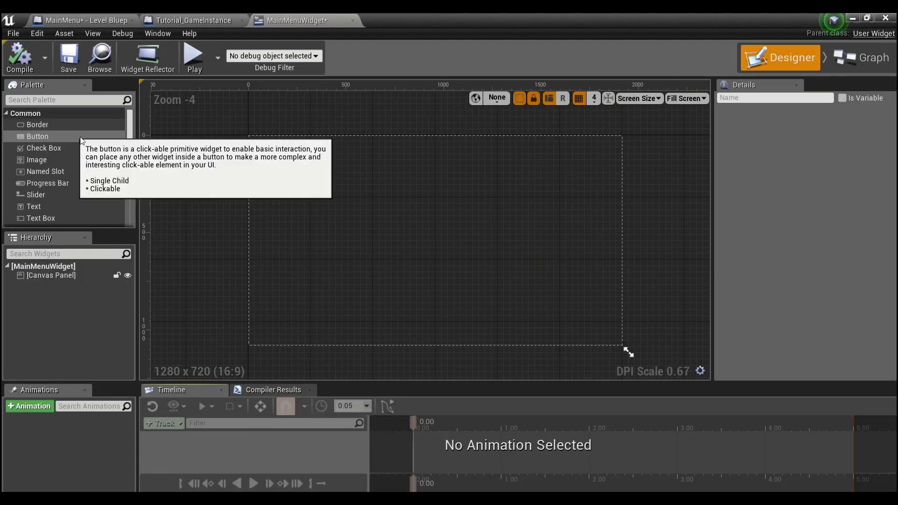
{"action": "scroll", "scroll_direction": "down", "scroll_amount": 3}
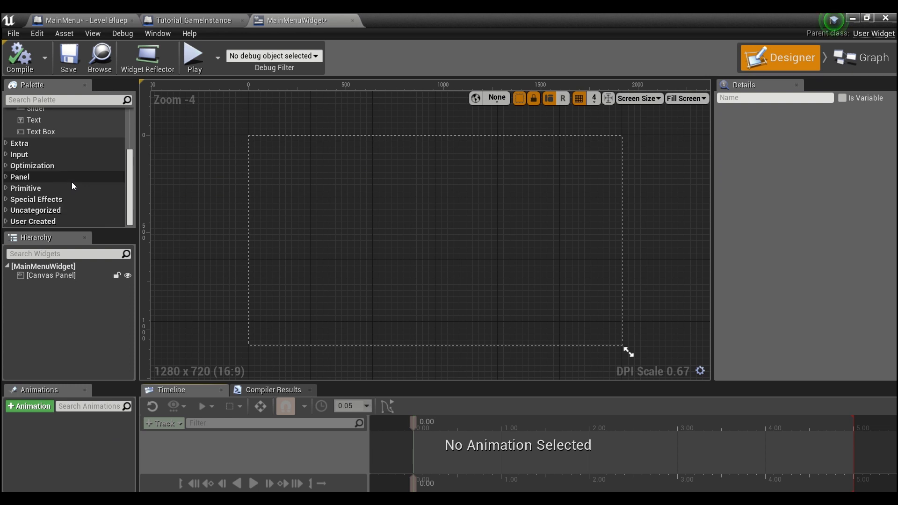
{"action": "left_click", "coordinate": [20, 176]}
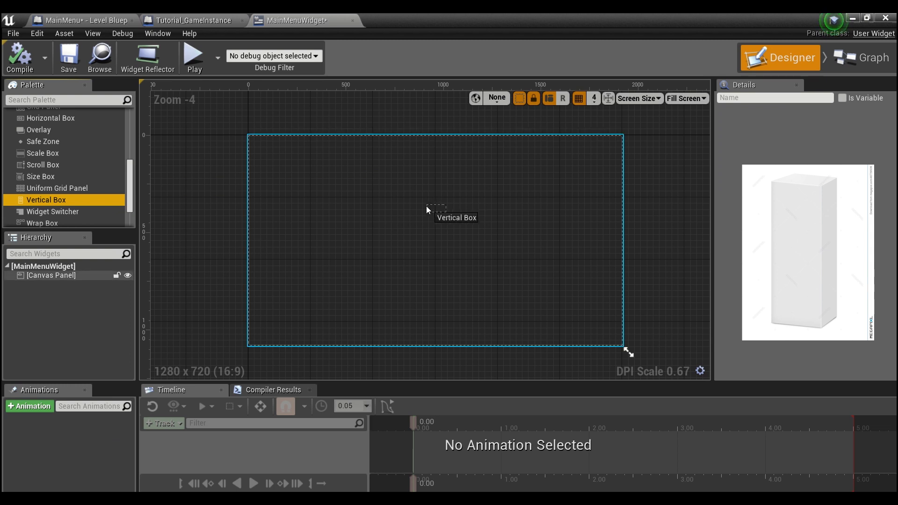
{"action": "left_click_drag", "start_coordinate": [47, 199], "coordinate": [430, 223]}
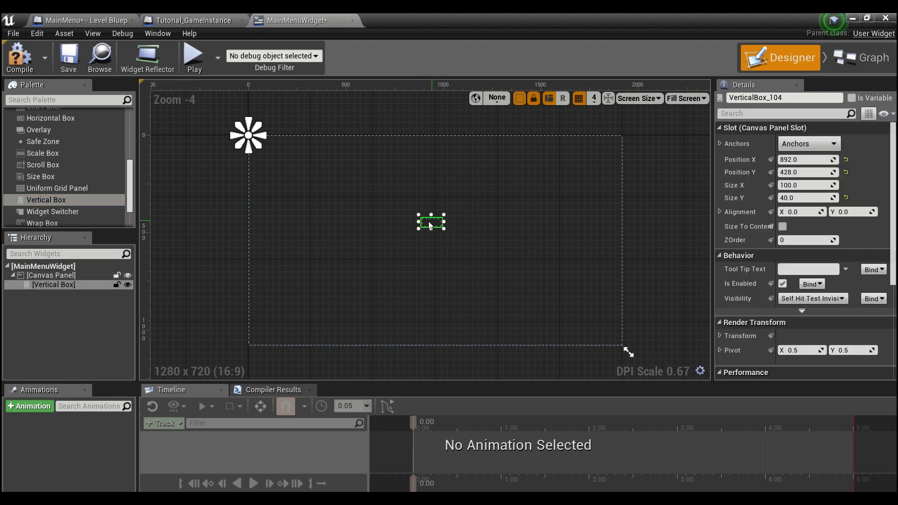
{"action": "left_click", "coordinate": [808, 144]}
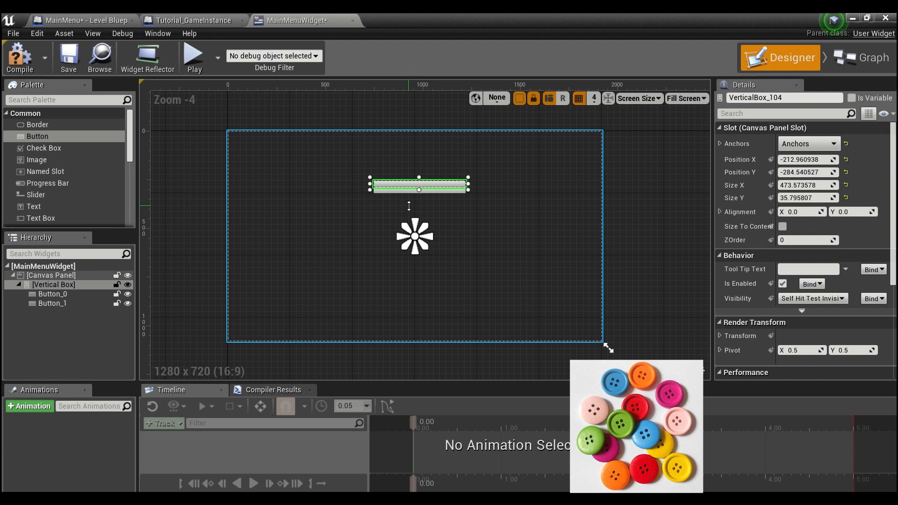
Step: Size the vertical box for two buttons and set the first button's slot to Fill
{"action": "left_click_drag", "start_coordinate": [419, 190], "coordinate": [419, 216]}
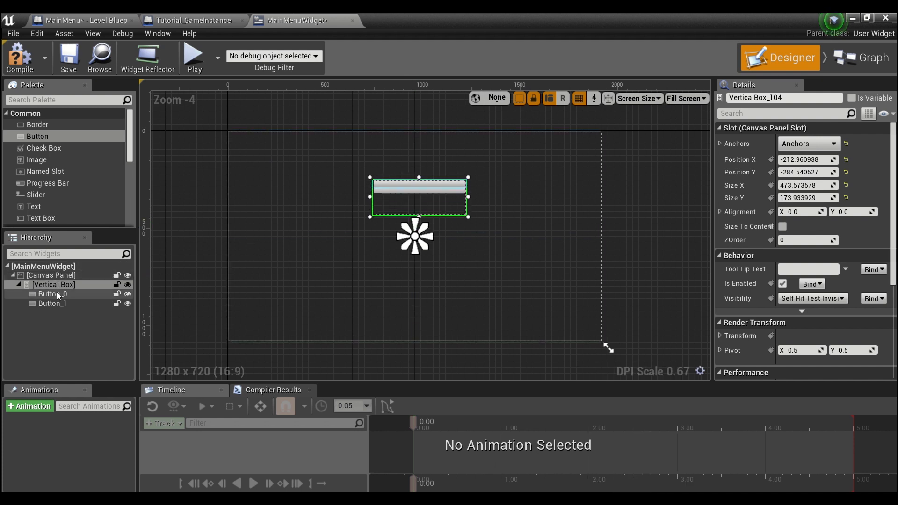
{"action": "left_click", "coordinate": [53, 293]}
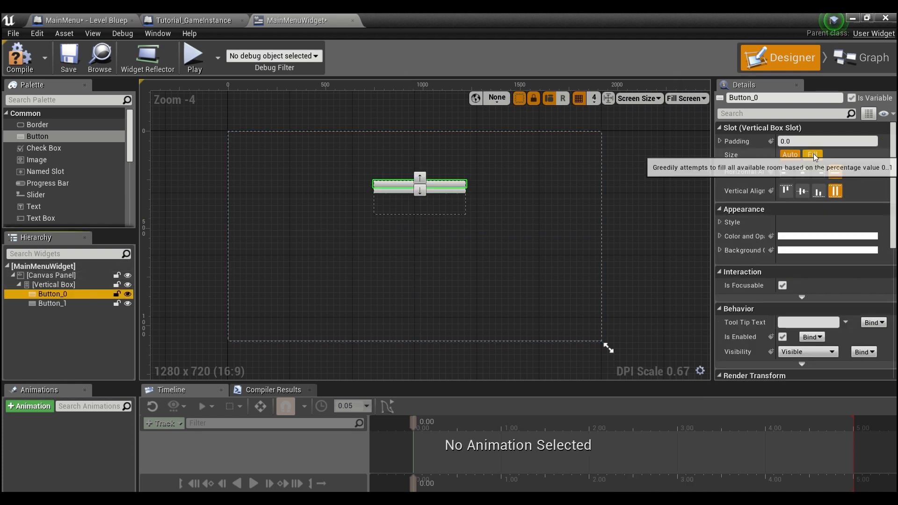
{"action": "left_click", "coordinate": [52, 303]}
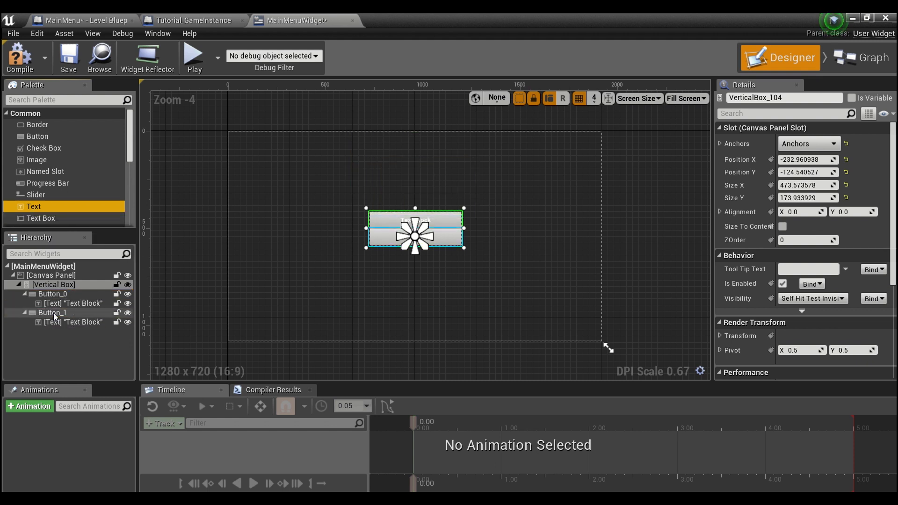
Step: Label the first button NEW GAME and colour its text red
{"action": "left_click", "coordinate": [73, 303]}
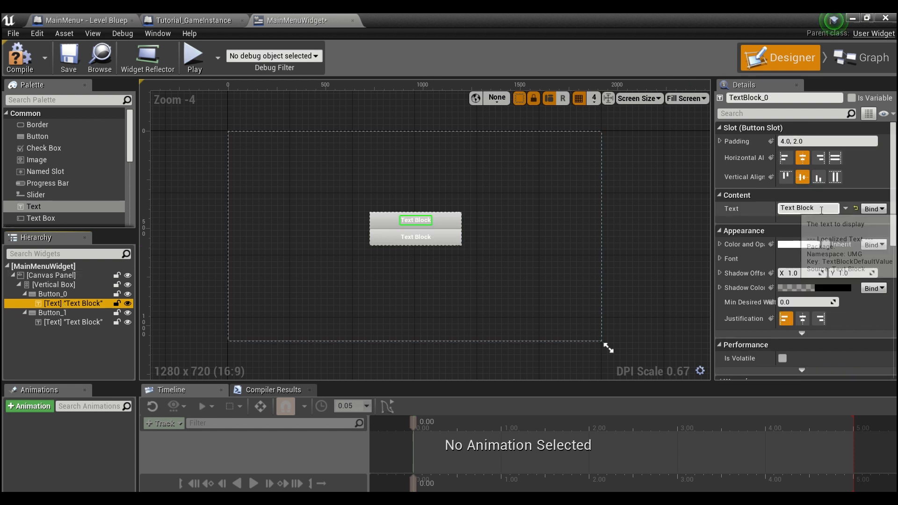
{"action": "type", "text": "START"}
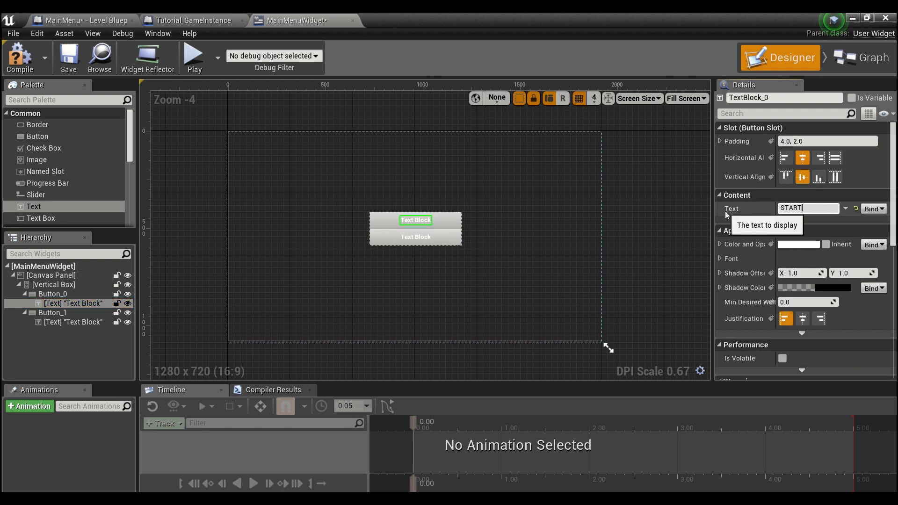
{"action": "type", "text": "NEW GAME"}
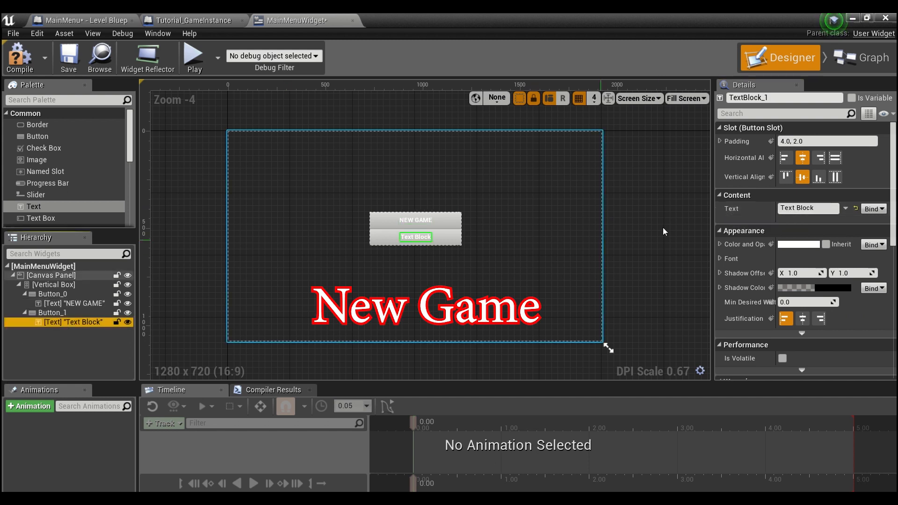
{"action": "type", "text": "S"}
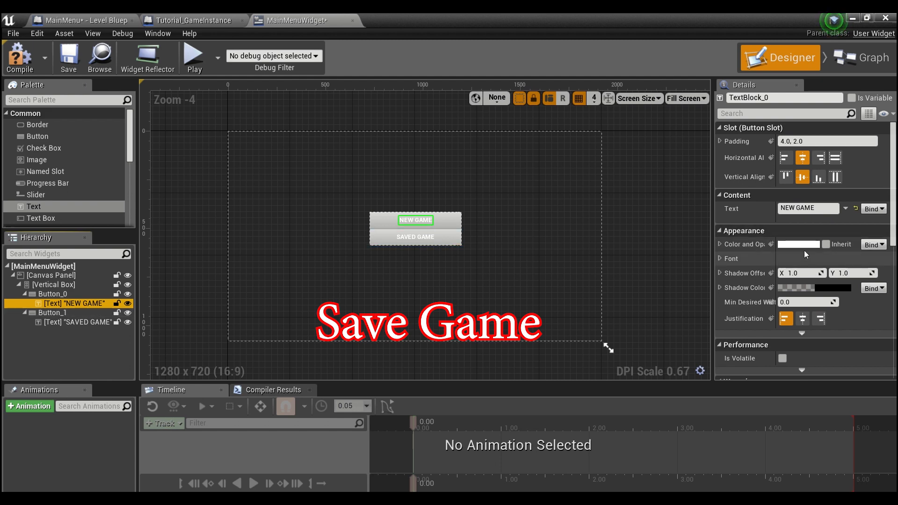
{"action": "left_click", "coordinate": [798, 244]}
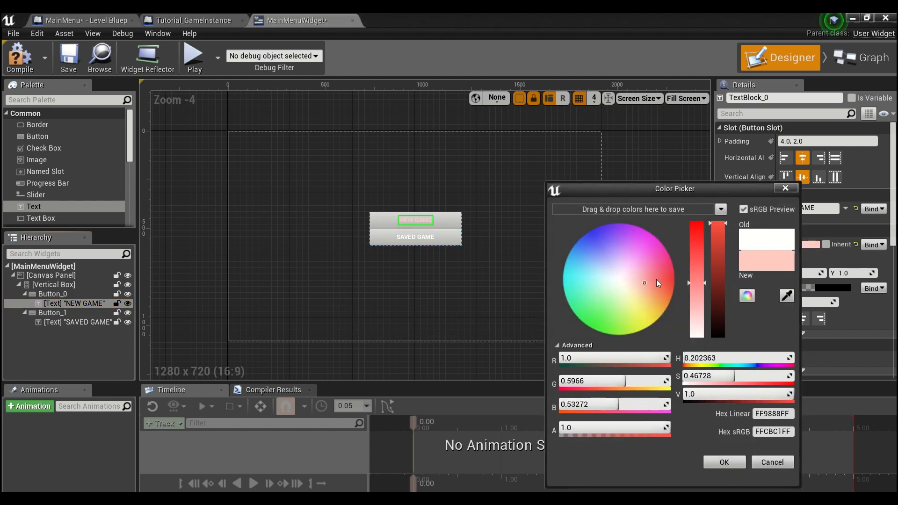
{"action": "left_click", "coordinate": [723, 461]}
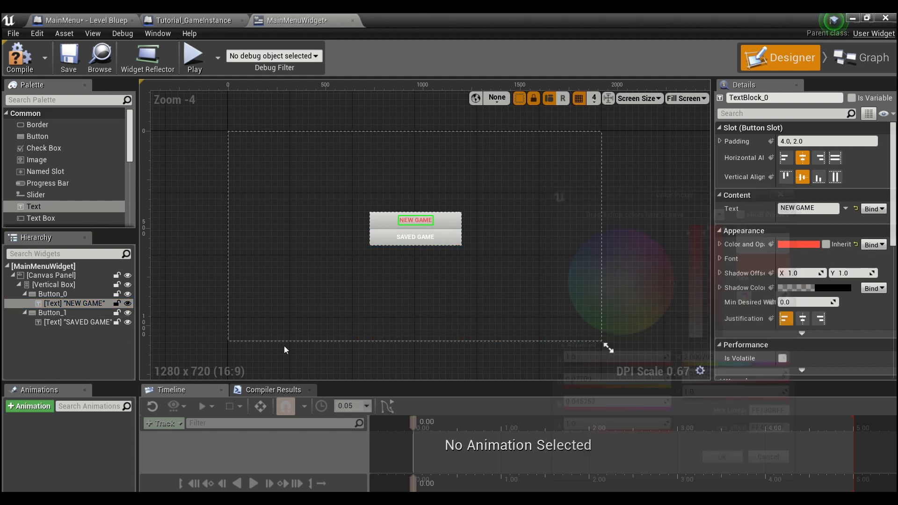
Step: Colour the SAVED GAME text block bright green
{"action": "left_click", "coordinate": [75, 322]}
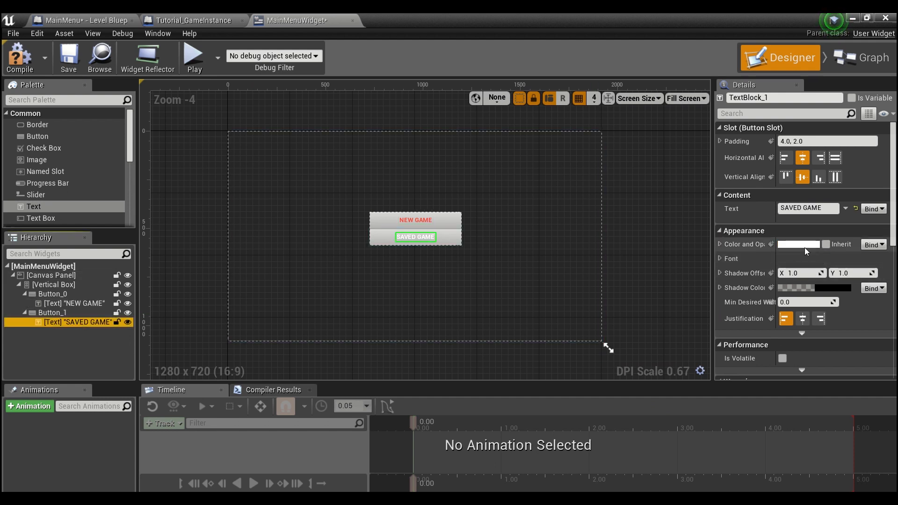
{"action": "left_click", "coordinate": [798, 244]}
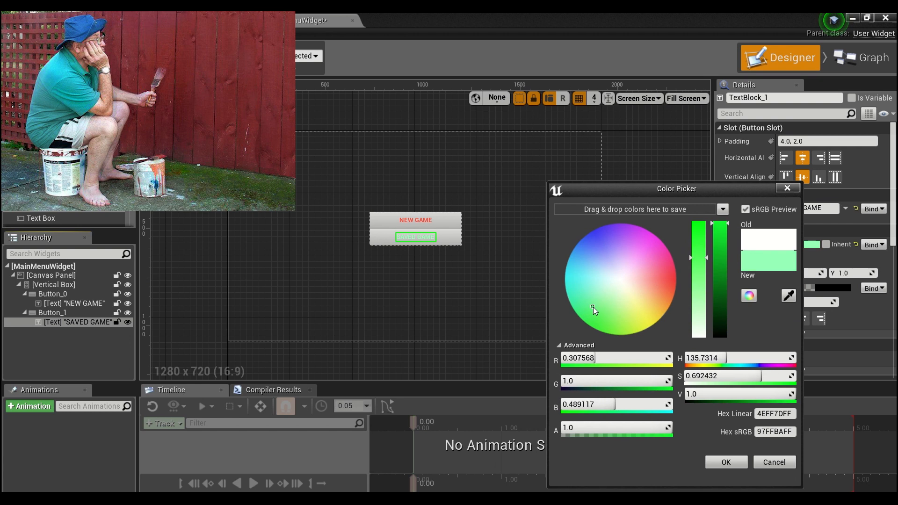
{"action": "left_click", "coordinate": [585, 318]}
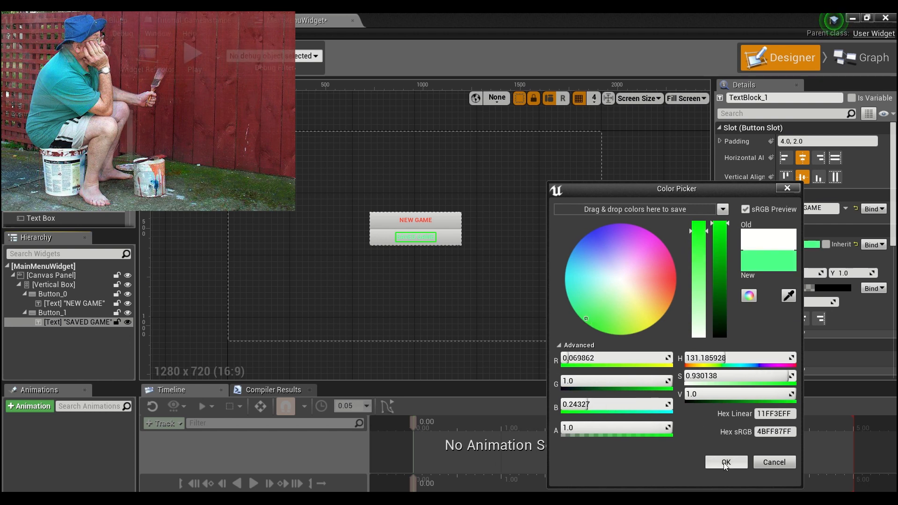
{"action": "left_click", "coordinate": [725, 462]}
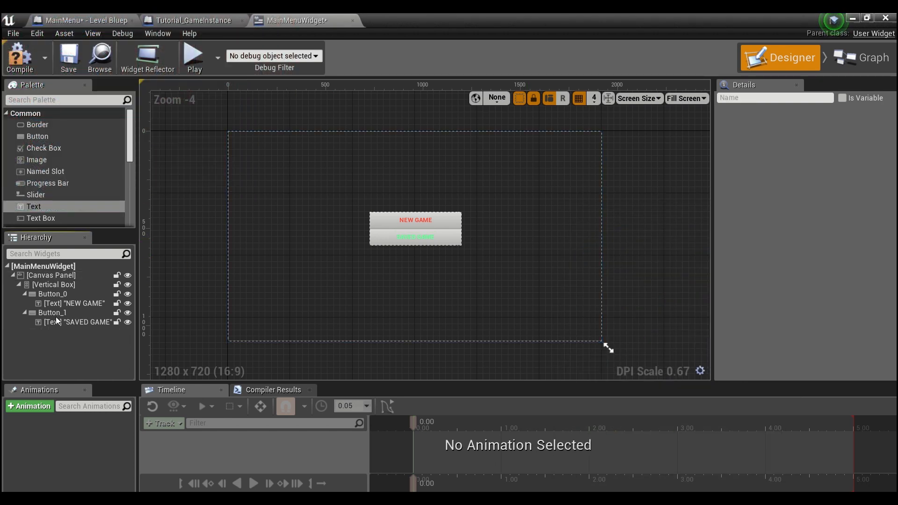
Step: Rename the buttons to New Game Button and Saved Game Button in Details
{"action": "left_click", "coordinate": [53, 294]}
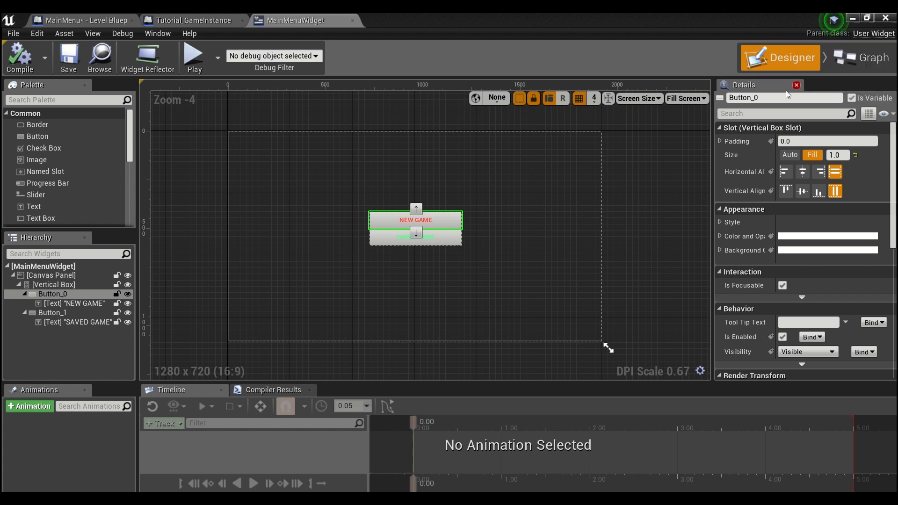
{"action": "double_click", "coordinate": [743, 97]}
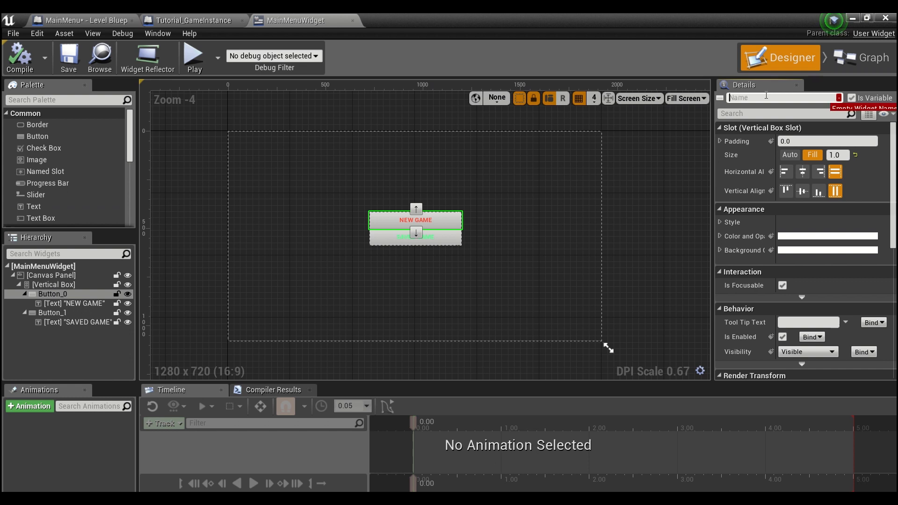
{"action": "type", "text": "New Game Button"}
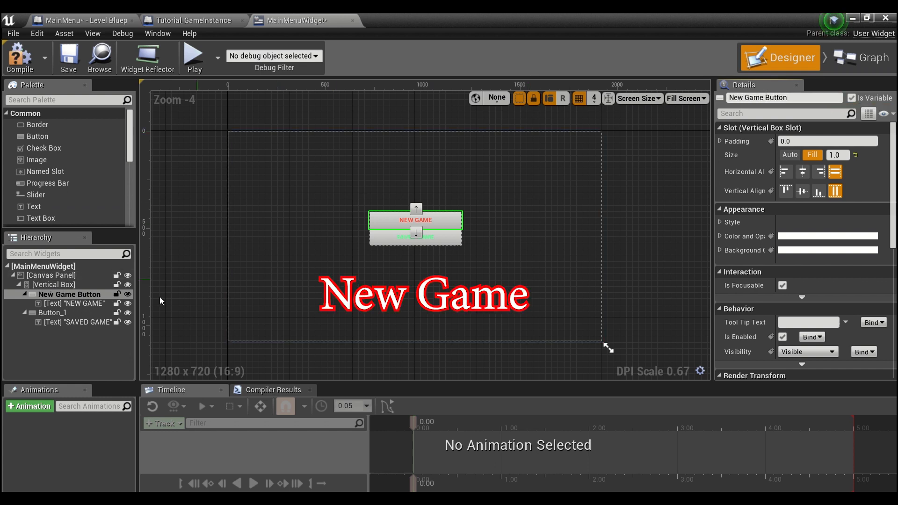
{"action": "left_click", "coordinate": [415, 237]}
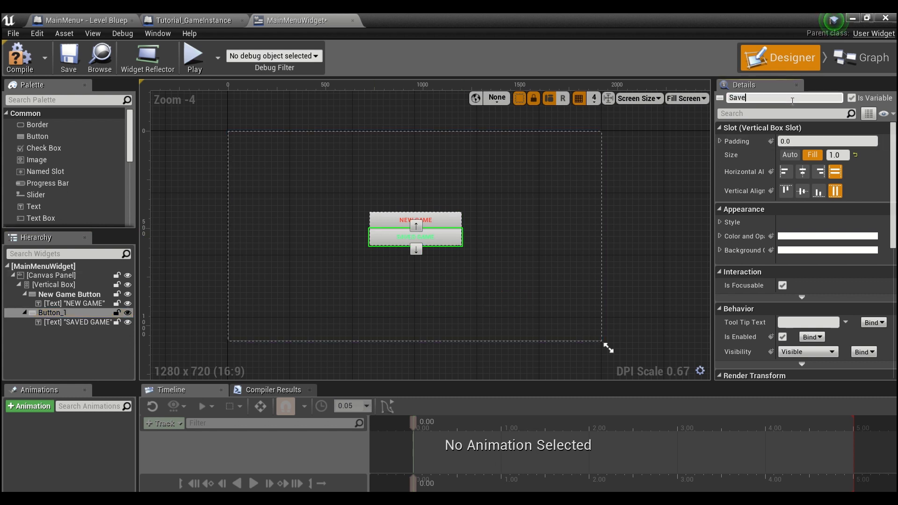
{"action": "type", "text": "Saved Game Button"}
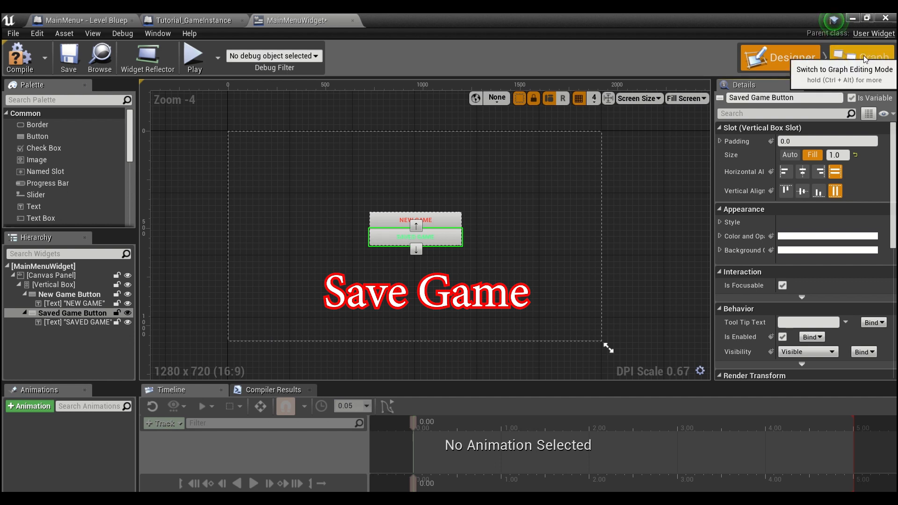
Step: Add On Clicked events for NewGameButton and SavedGameButton in the widget graph
{"action": "left_click", "coordinate": [866, 57]}
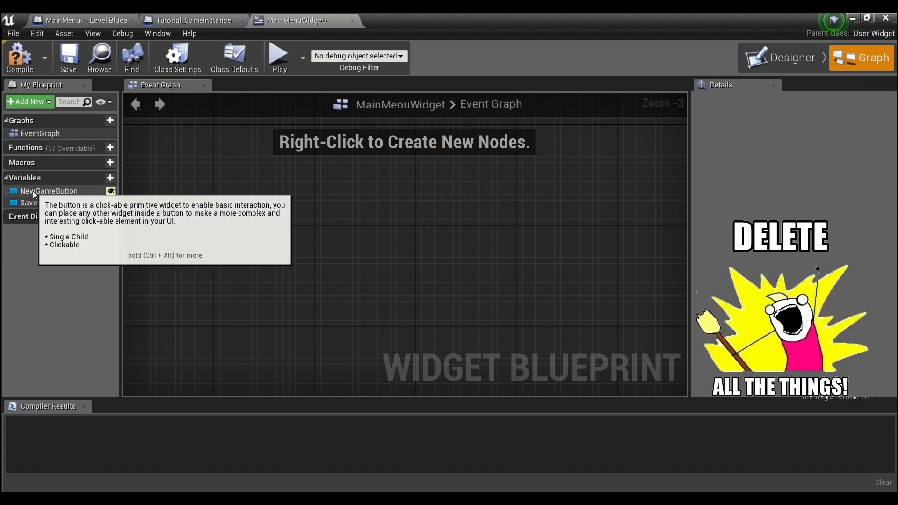
{"action": "left_click", "coordinate": [47, 191]}
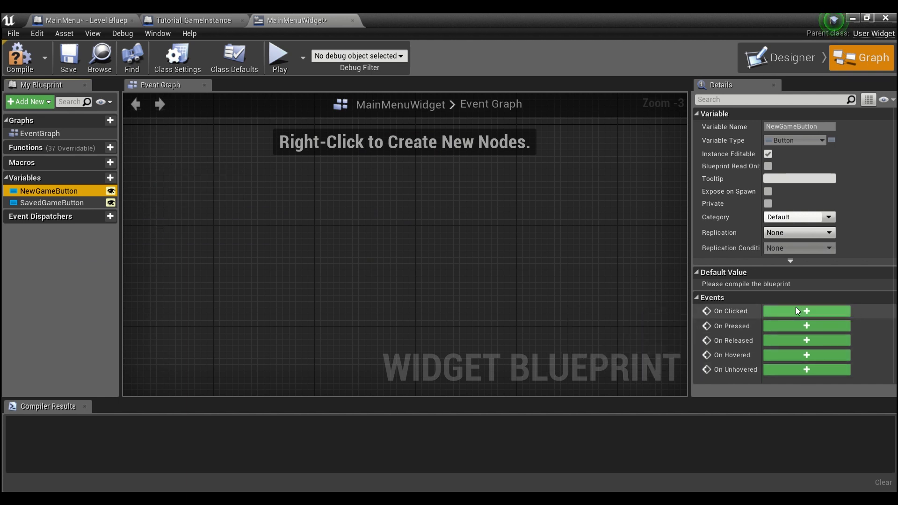
{"action": "left_click", "coordinate": [805, 311]}
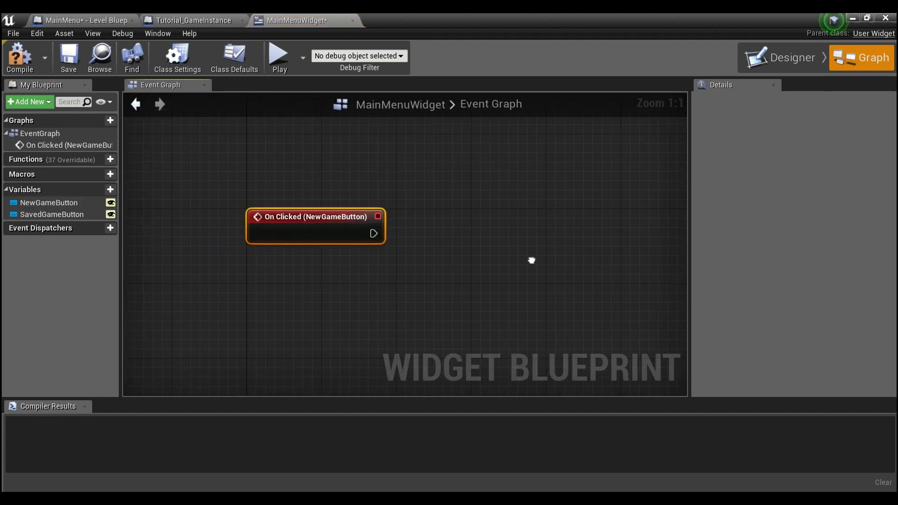
{"action": "left_click", "coordinate": [52, 213]}
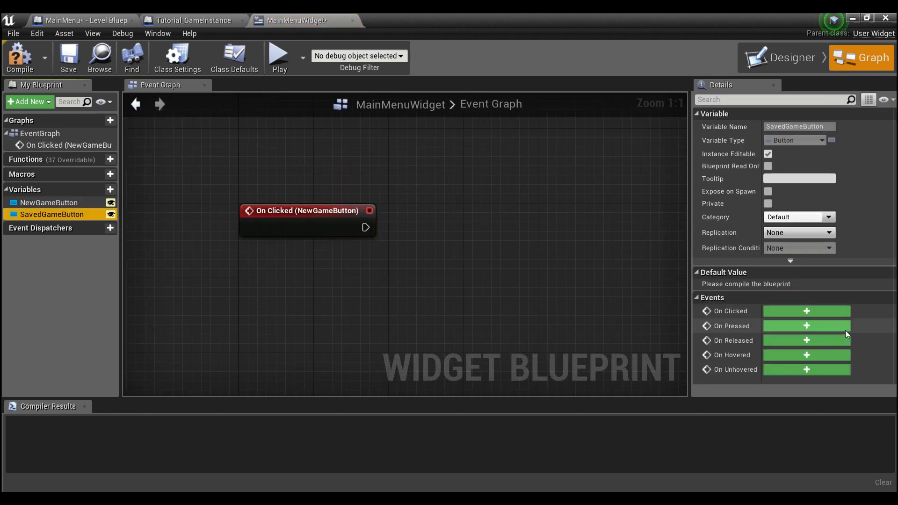
{"action": "left_click", "coordinate": [805, 310]}
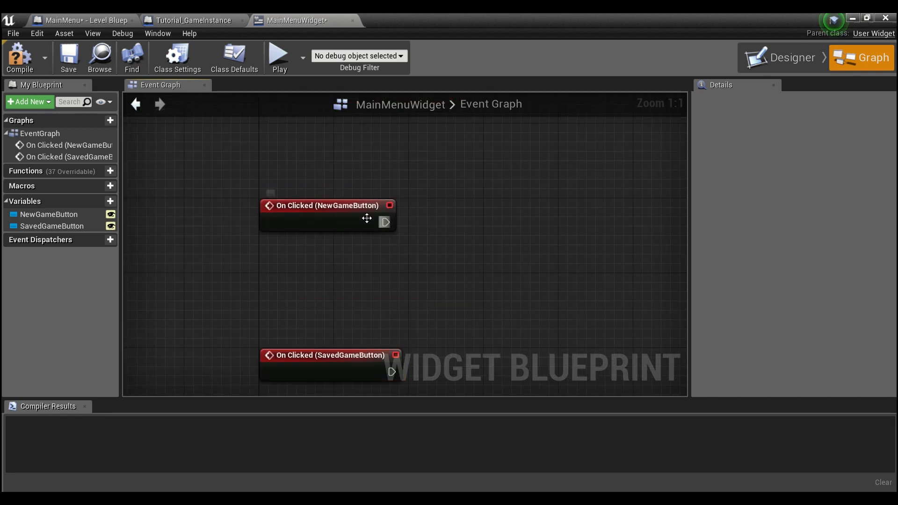
Step: Wire NewGameButton's click to an Open Level node with level name First_Level
{"action": "left_click_drag", "start_coordinate": [387, 222], "coordinate": [461, 212]}
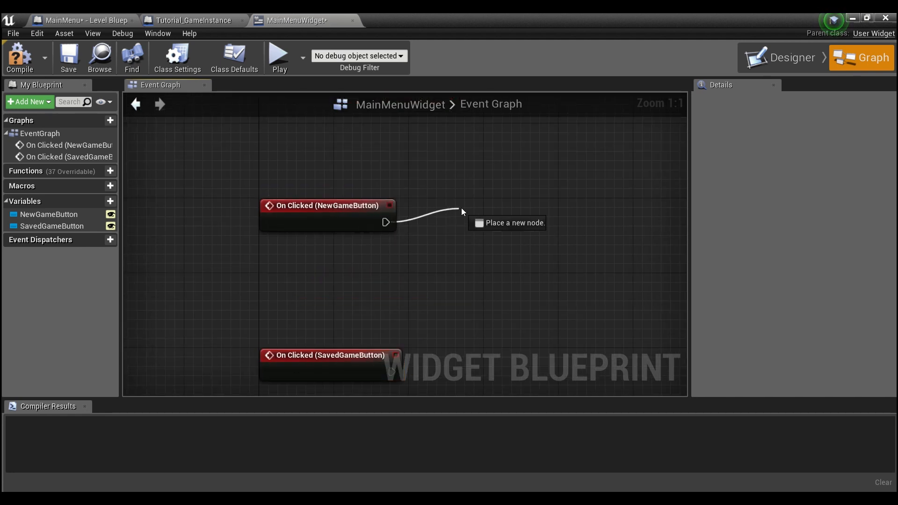
{"action": "left_click", "coordinate": [464, 213]}
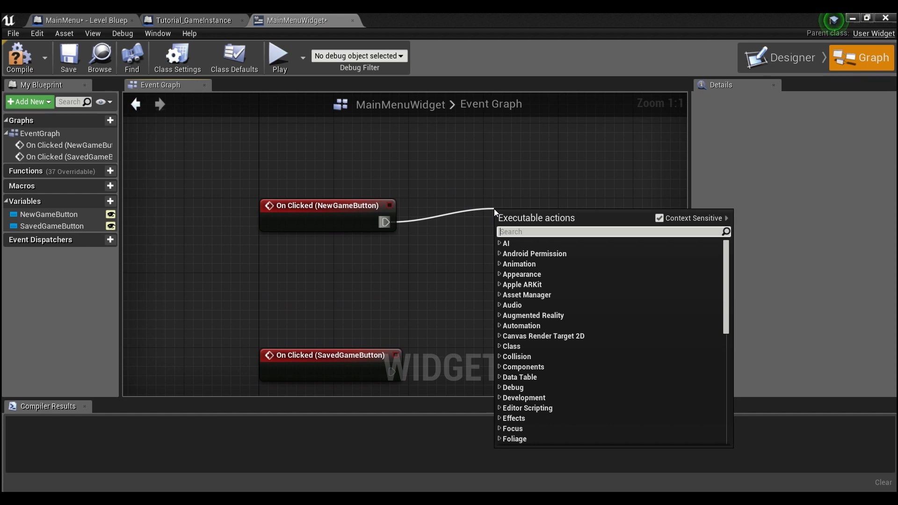
{"action": "left_click", "coordinate": [527, 215]}
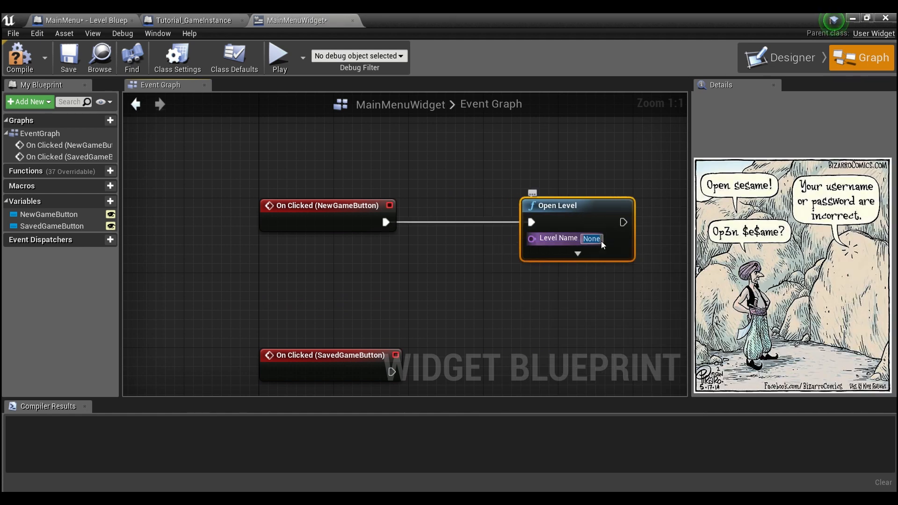
{"action": "type", "text": "FirstLevel"}
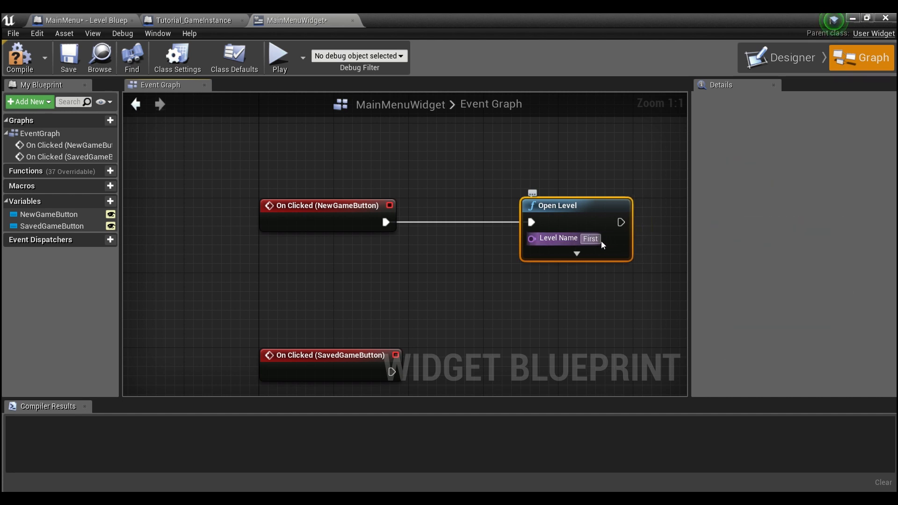
{"action": "type", "text": "_Level"}
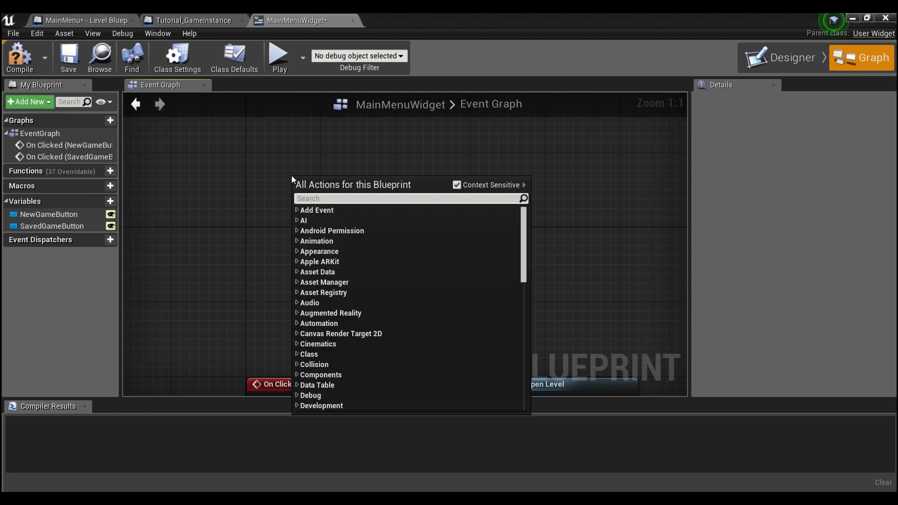
Step: Off Event Construct, cast Get Game Instance to Tutorial_GameInstance
{"action": "type", "text": "cons"}
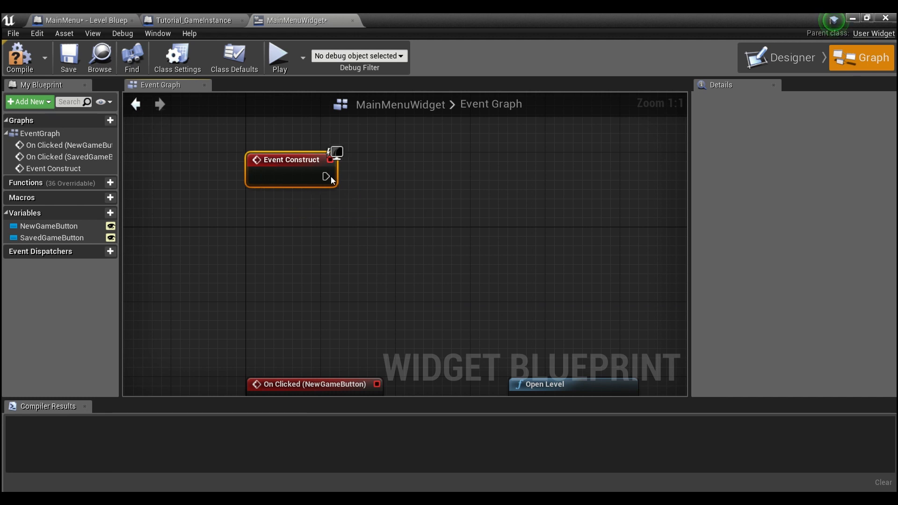
{"action": "left_click_drag", "start_coordinate": [331, 177], "coordinate": [418, 177]}
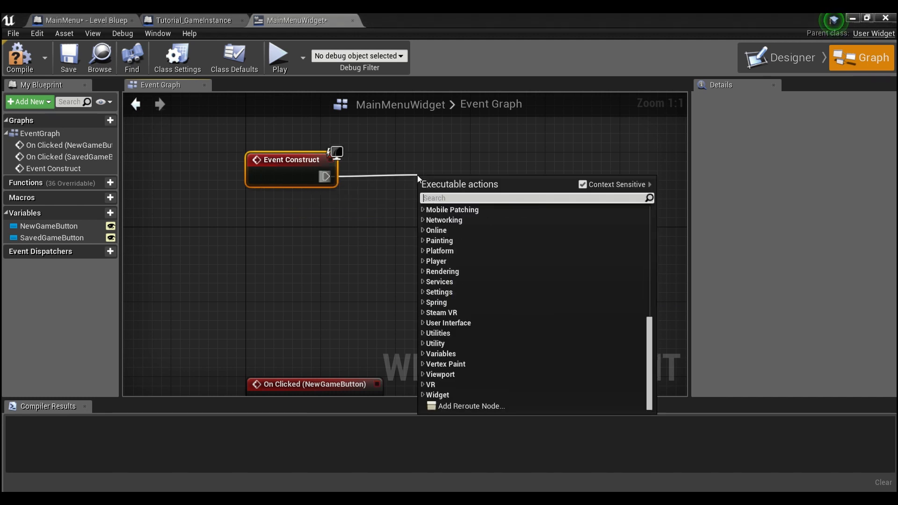
{"action": "type", "text": "cast to game ins"}
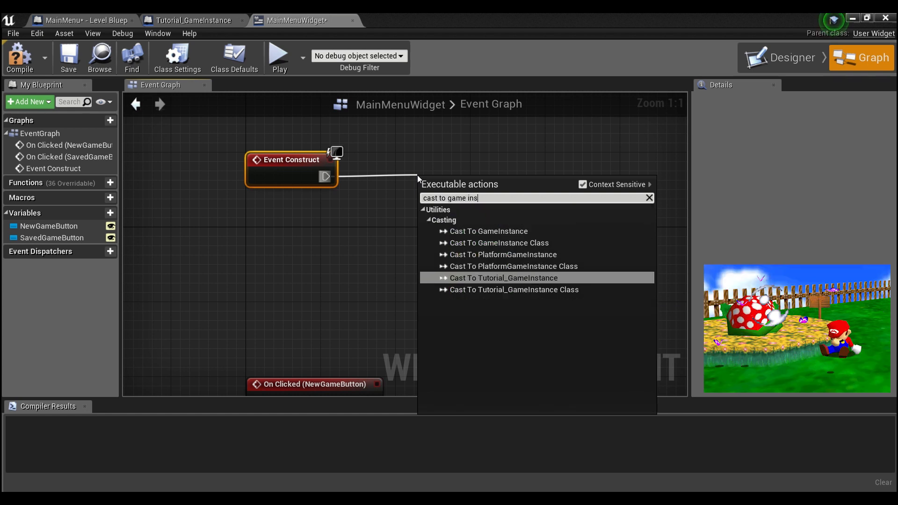
{"action": "type", "text": "t"}
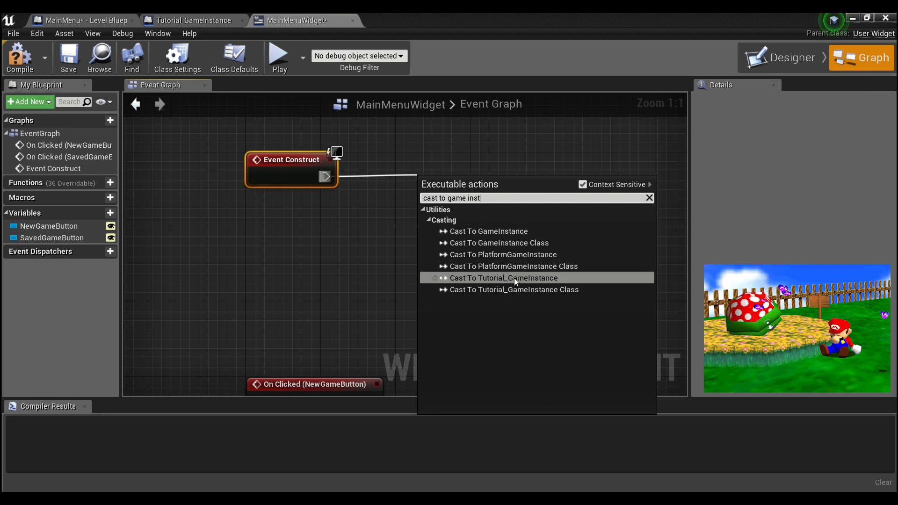
{"action": "left_click", "coordinate": [504, 278]}
{"action": "type", "text": "get ga"}
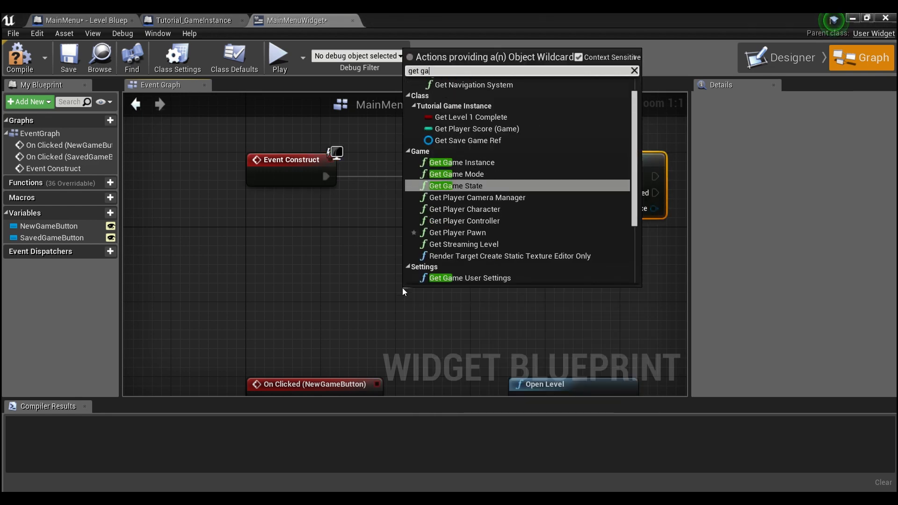
{"action": "left_click", "coordinate": [461, 162]}
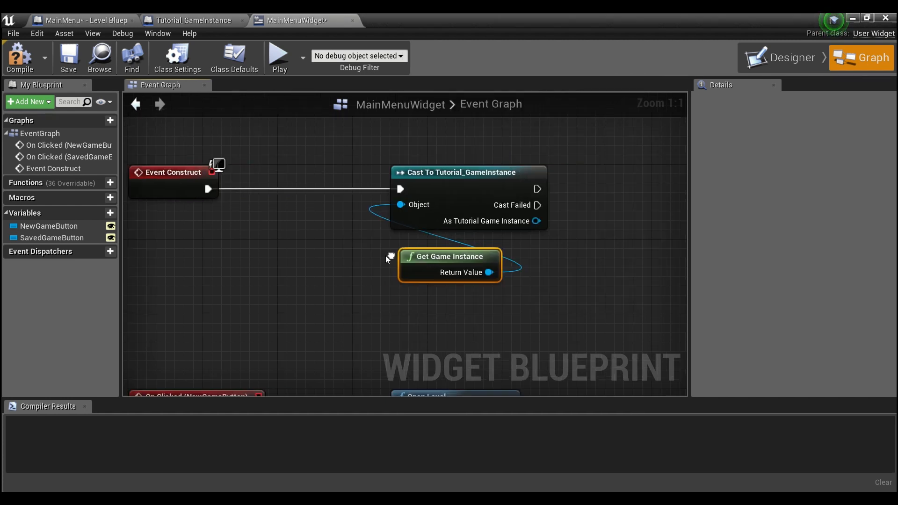
Step: Promote the cast result to a Game Instance Ref variable
{"action": "right_click", "coordinate": [530, 221]}
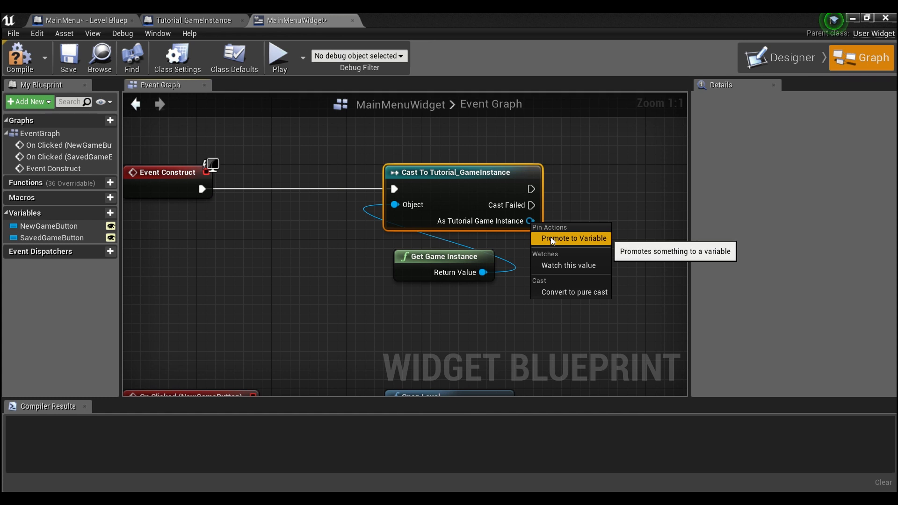
{"action": "left_click", "coordinate": [570, 238]}
{"action": "type", "text": "Game Instance Ref"}
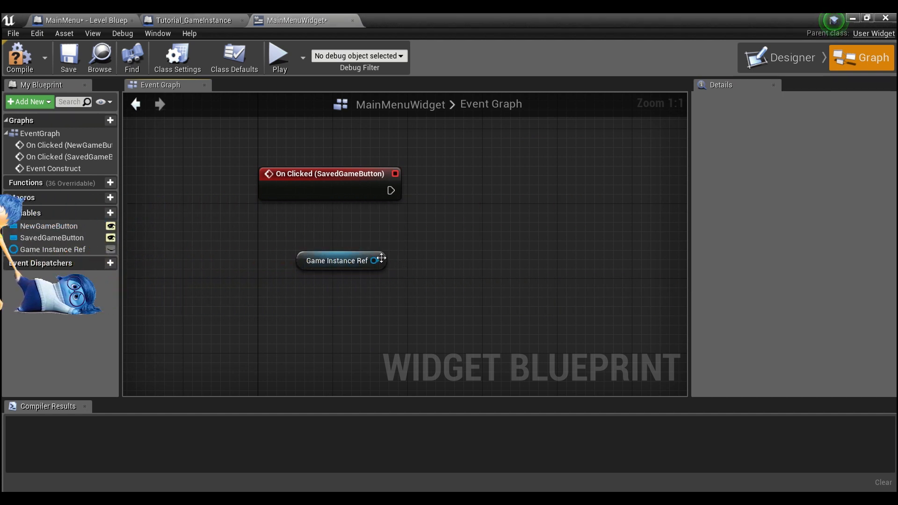
Step: Call Load Game on Game Instance Ref from the SavedGameButton click, then compile MainMenuWidget
{"action": "left_click_drag", "start_coordinate": [377, 261], "coordinate": [509, 203]}
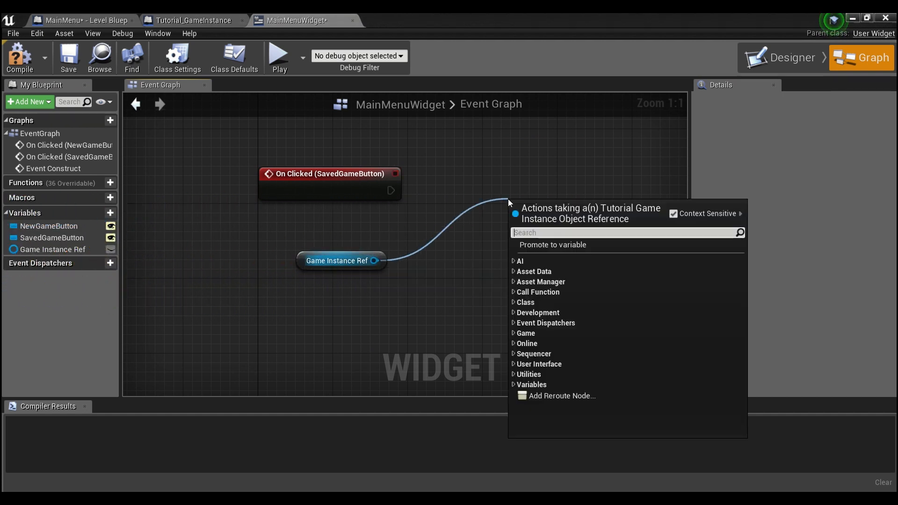
{"action": "type", "text": "call"}
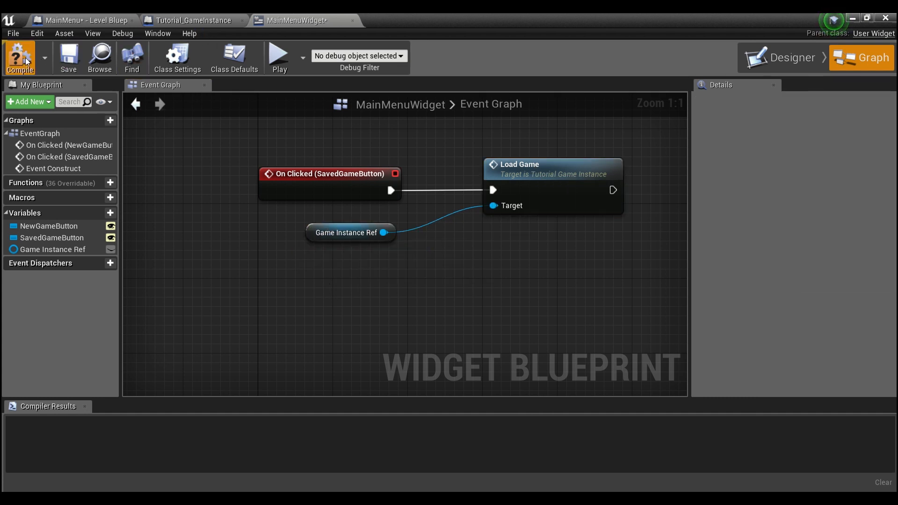
{"action": "left_click", "coordinate": [19, 57]}
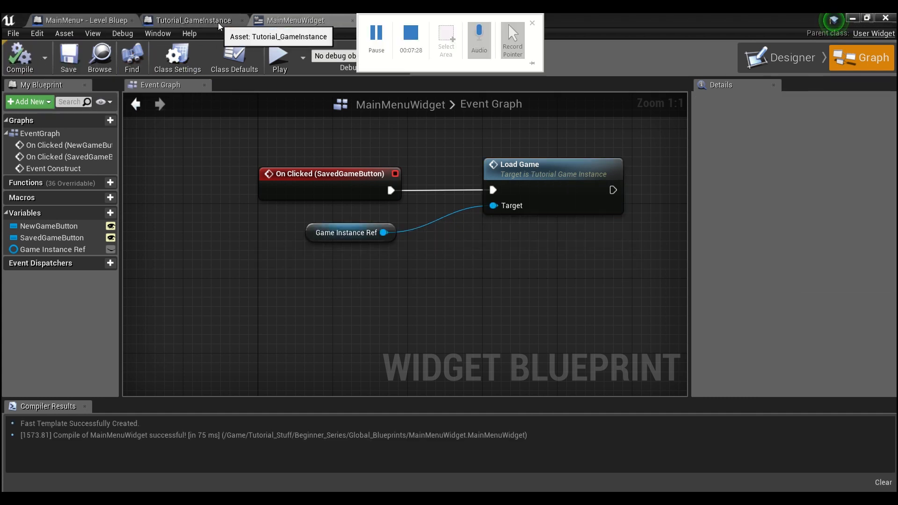
{"action": "left_click", "coordinate": [193, 20]}
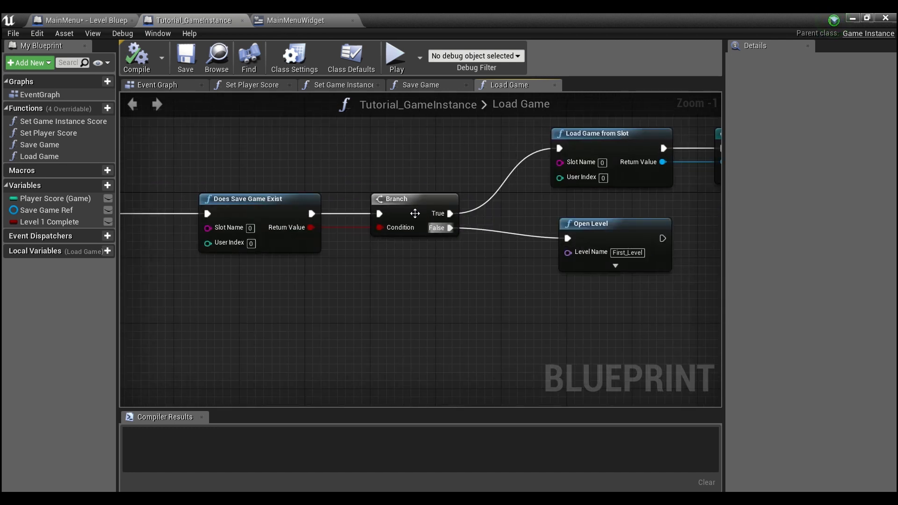
{"action": "left_click", "coordinate": [590, 223]}
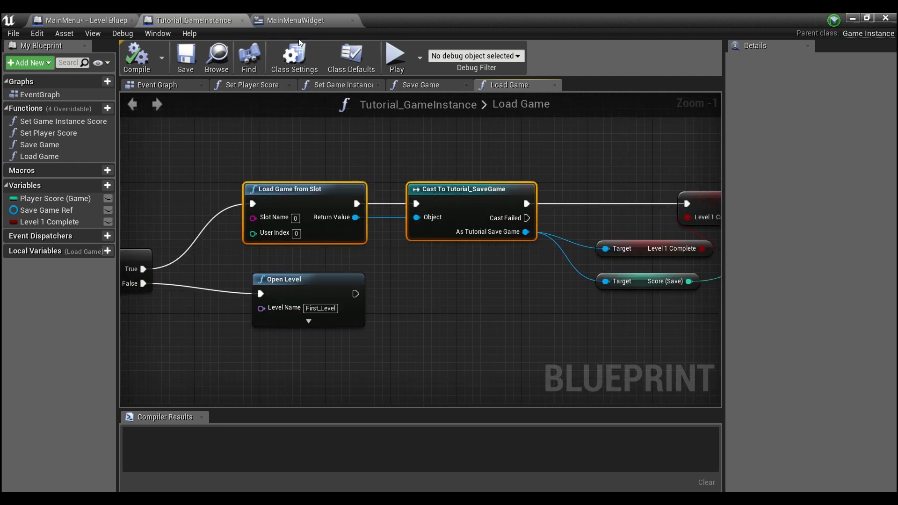
{"action": "left_click", "coordinate": [293, 20]}
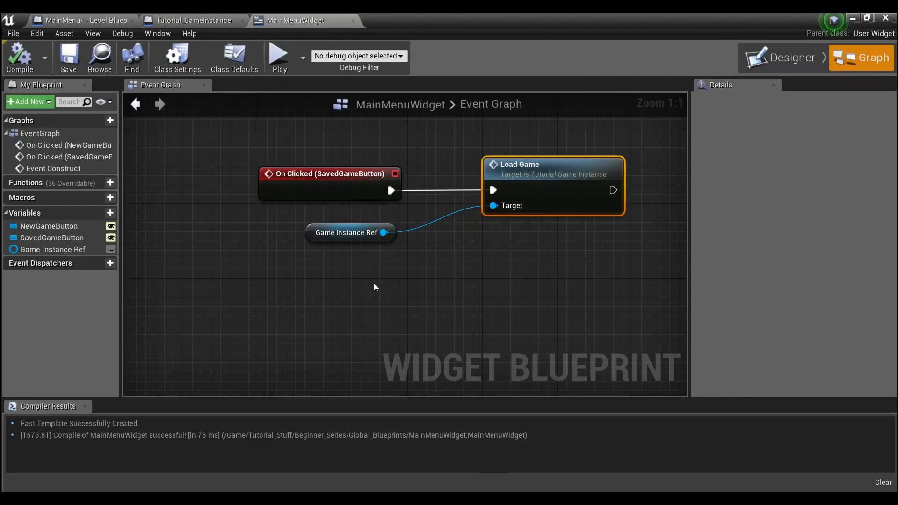
{"action": "mouse_move", "coordinate": [792, 57]}
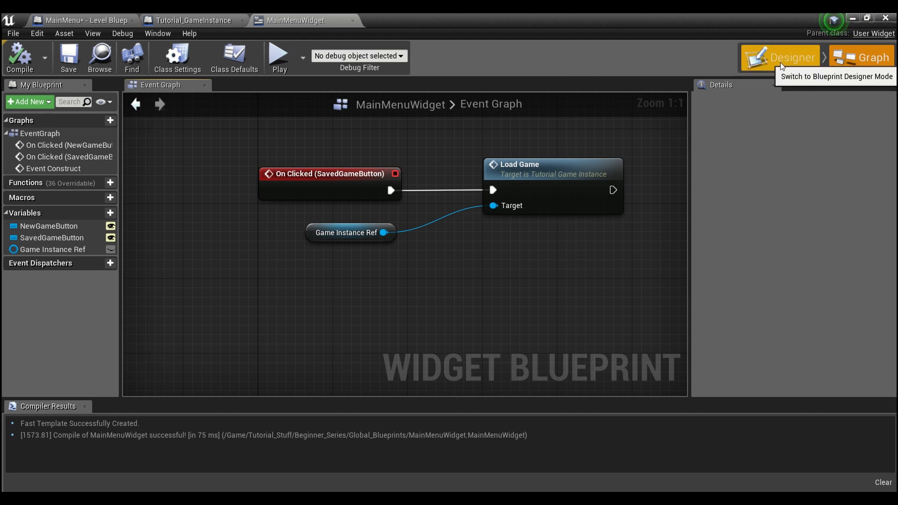
Step: Off BeginPlay in the MainMenu level blueprint, create a MainMenuWidget
{"action": "left_click", "coordinate": [791, 57]}
{"action": "type", "text": "create widge"}
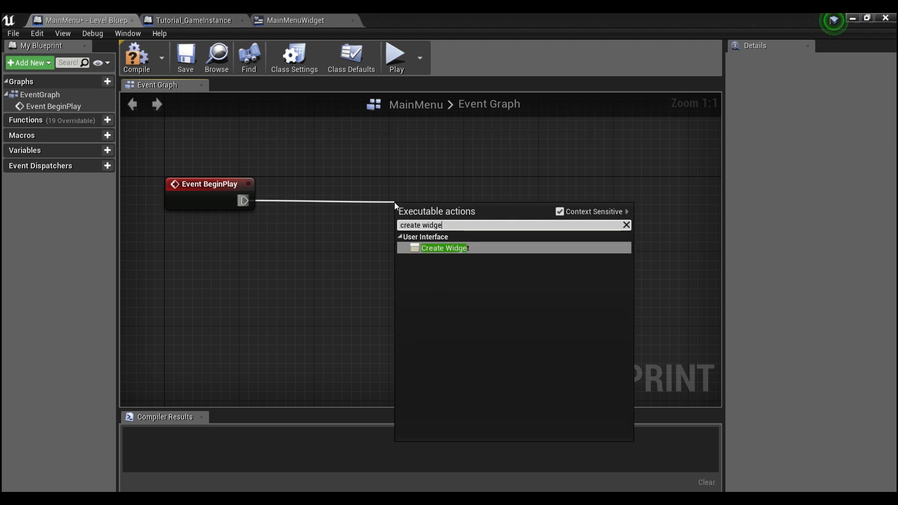
{"action": "left_click", "coordinate": [445, 247]}
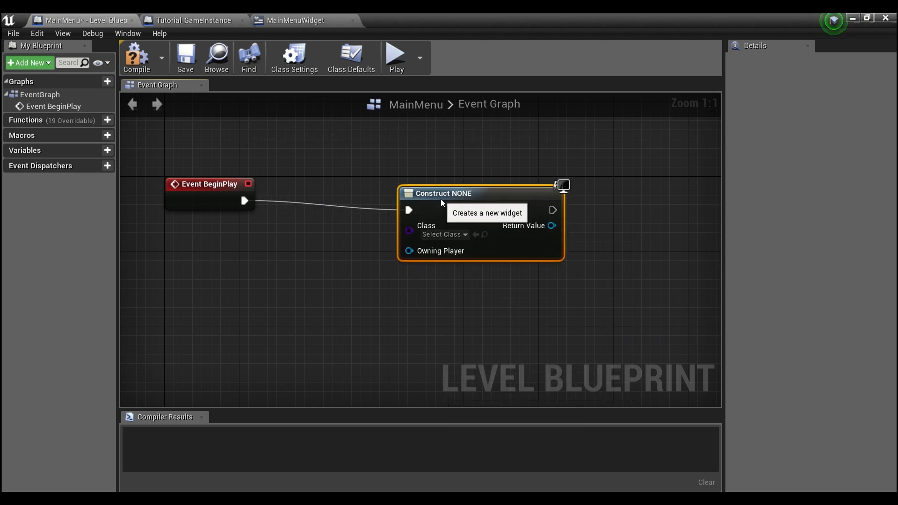
{"action": "left_click", "coordinate": [443, 233]}
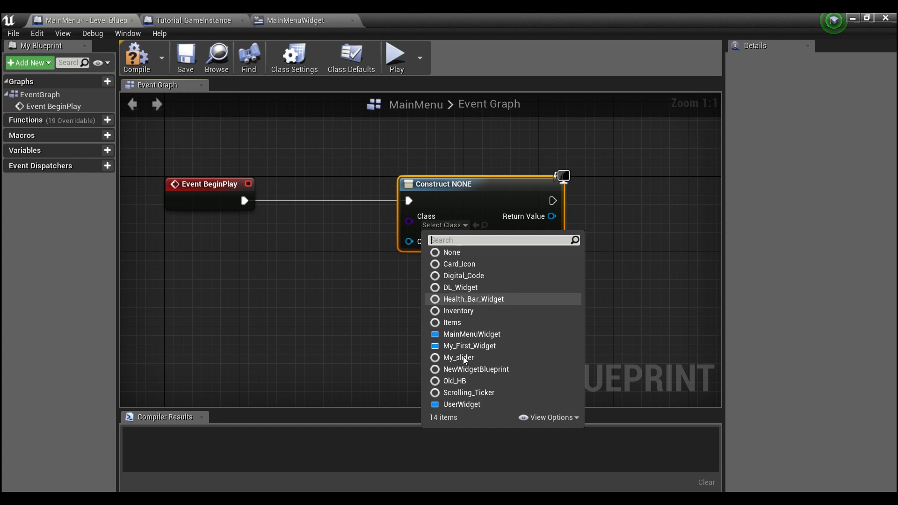
{"action": "left_click", "coordinate": [471, 334]}
{"action": "type", "text": "get p"}
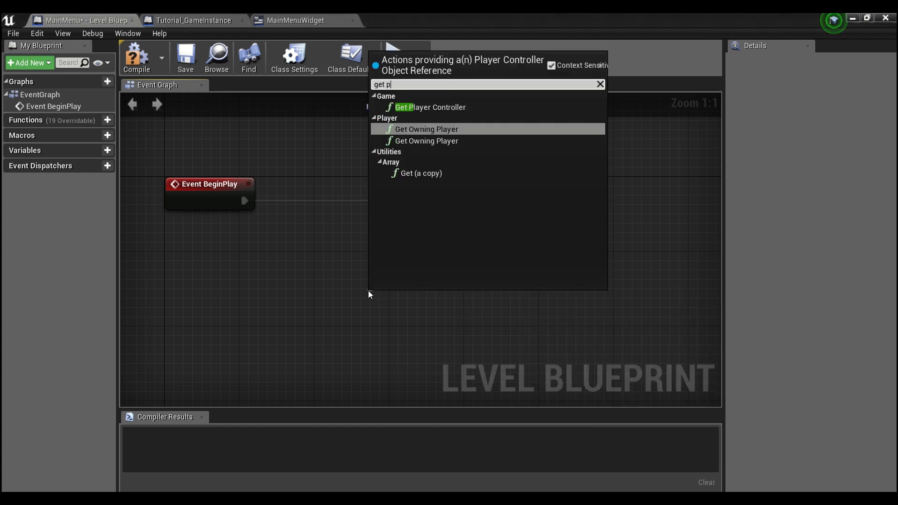
Step: Set Get Player Controller as owning player and add the widget to the viewport
{"action": "type", "text": "la"}
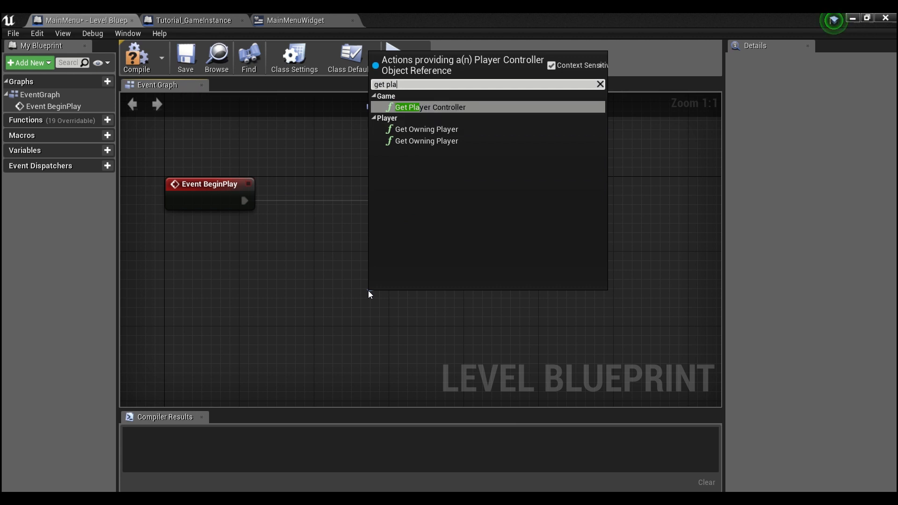
{"action": "left_click", "coordinate": [430, 106]}
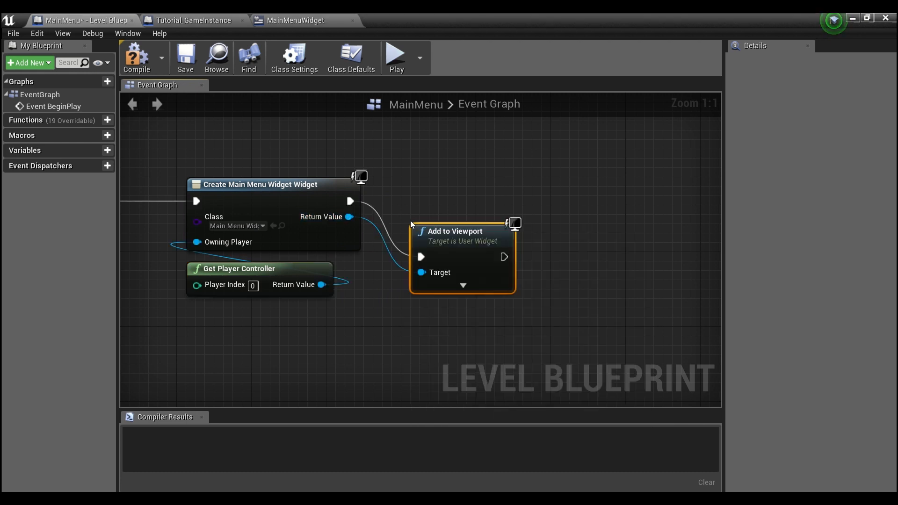
{"action": "left_click_drag", "start_coordinate": [456, 231], "coordinate": [450, 175]}
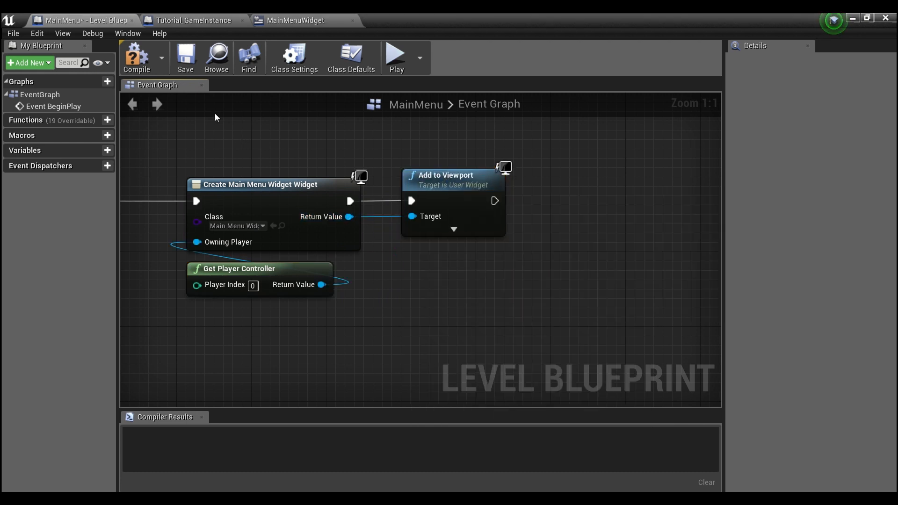
{"action": "left_click", "coordinate": [185, 57]}
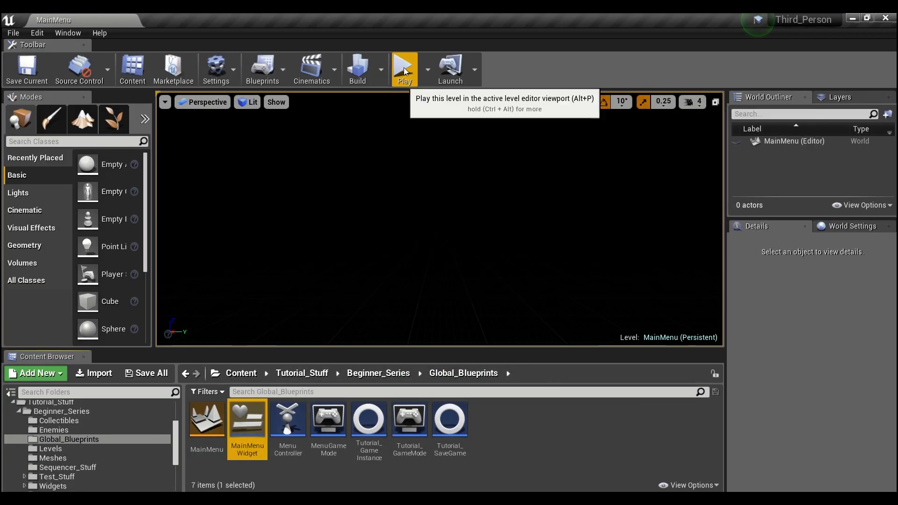
Step: Play MainMenu, pick a menu option that loads Second_Level with score 14, then stop play
{"action": "left_click", "coordinate": [404, 68]}
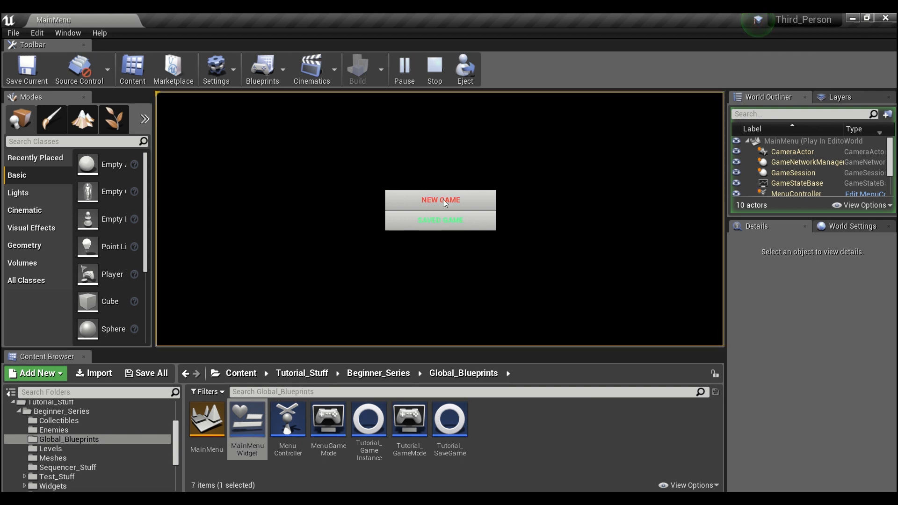
{"action": "mouse_move", "coordinate": [470, 256]}
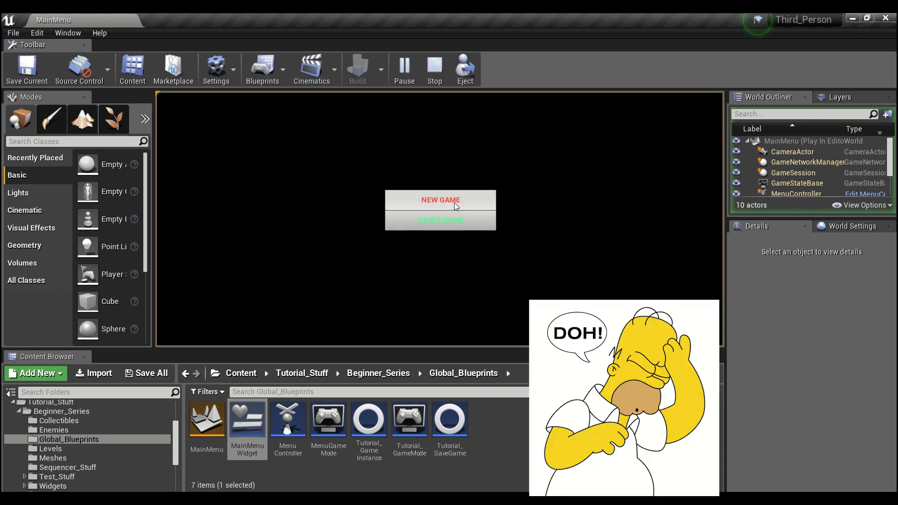
{"action": "left_click", "coordinate": [439, 200]}
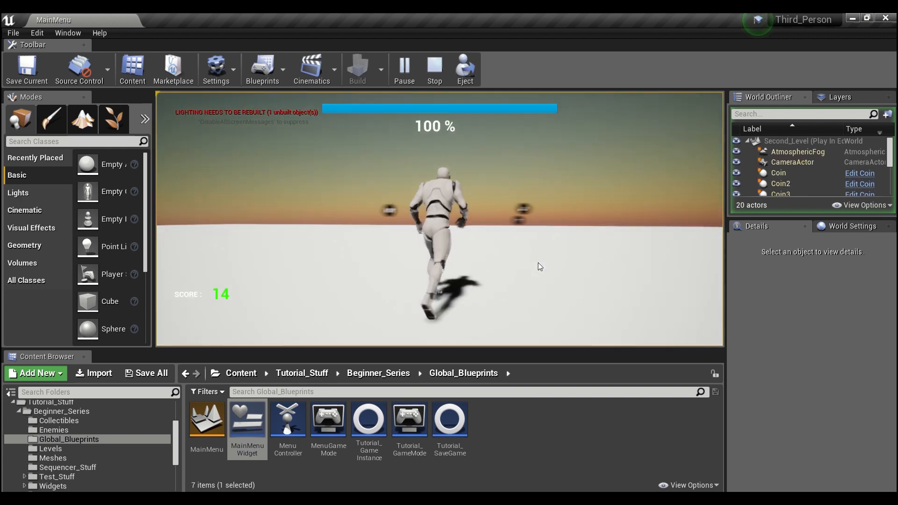
{"action": "left_click", "coordinate": [433, 69]}
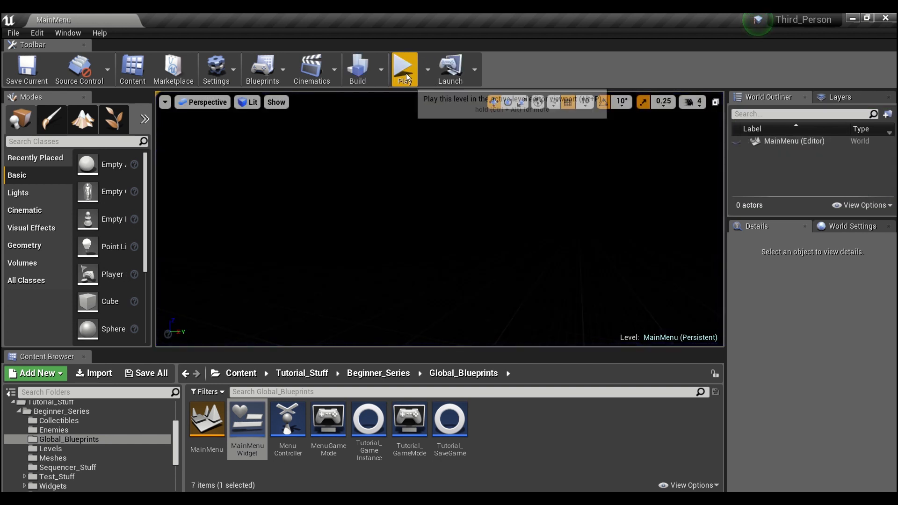
Step: Play MainMenu again and choose NEW GAME, landing in First_Level with score 0
{"action": "left_click", "coordinate": [404, 64]}
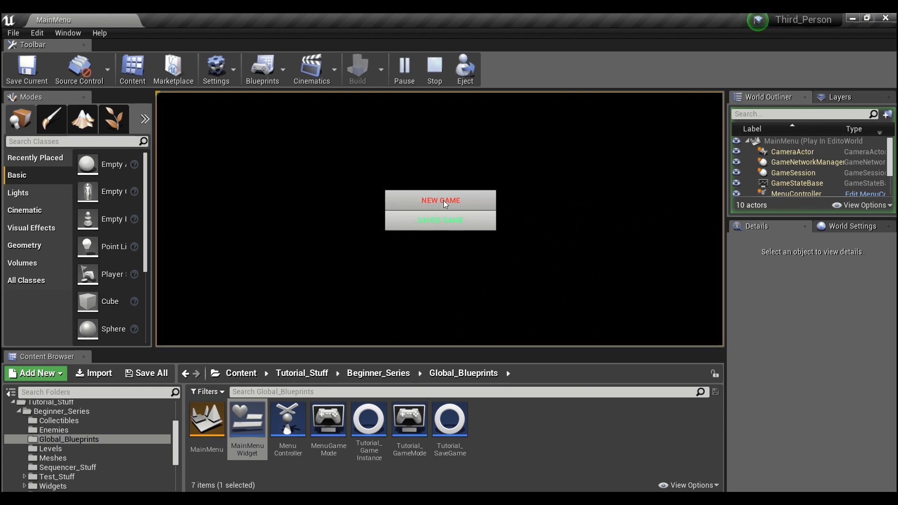
{"action": "left_click", "coordinate": [440, 200]}
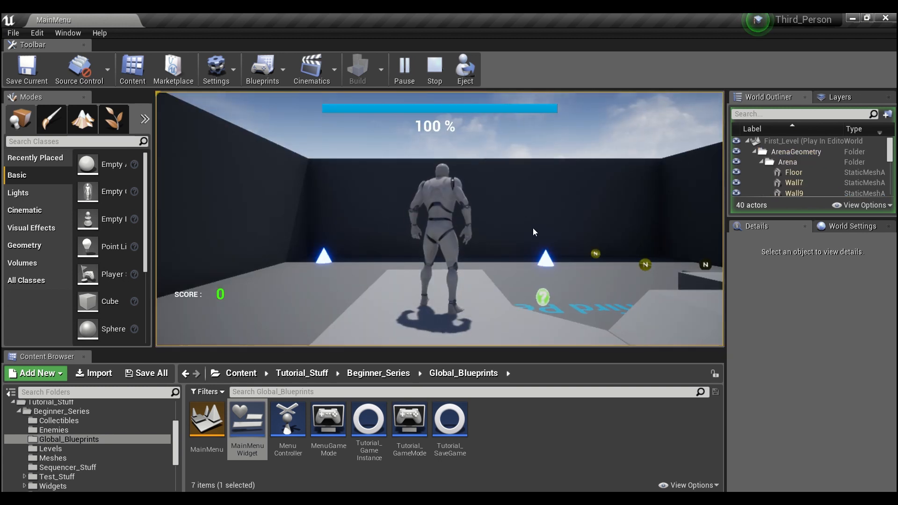